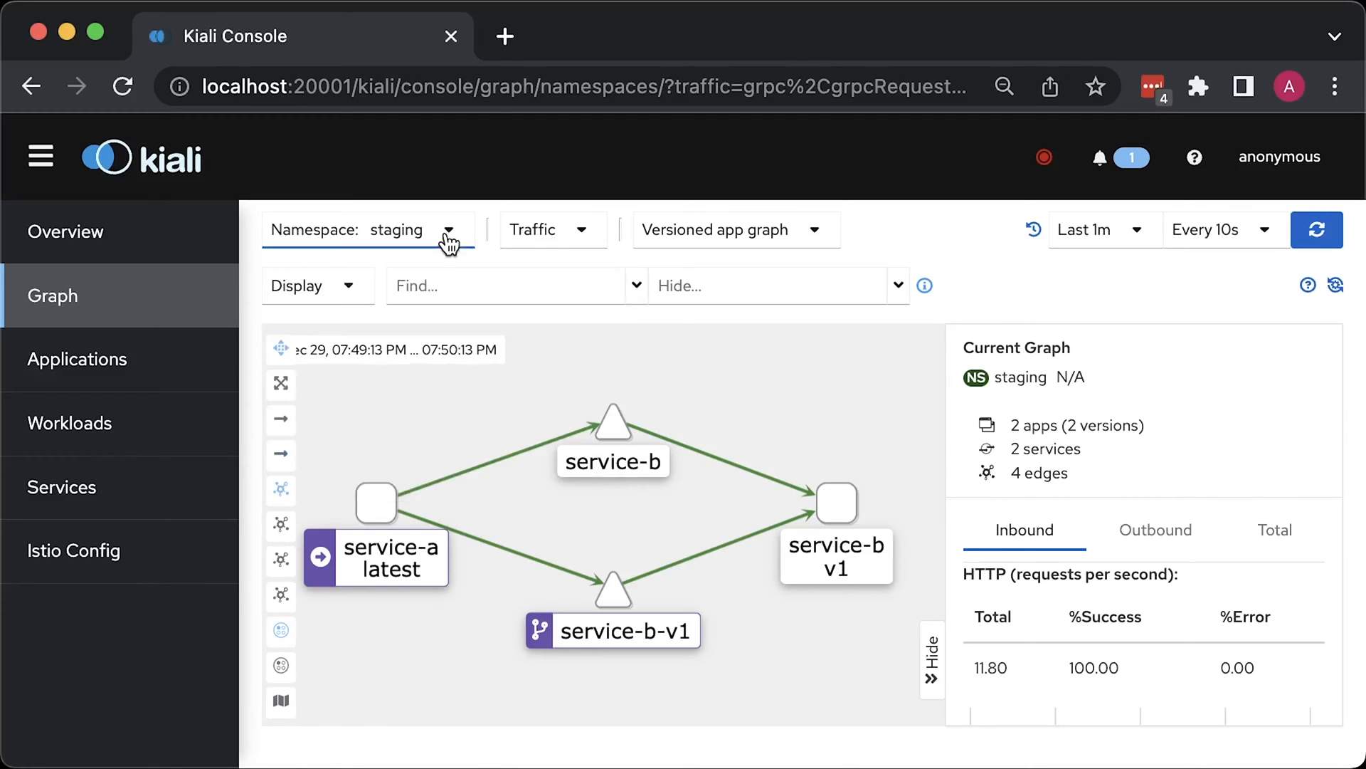
# Inspect service-b v1 traffic in Kiali, then answer yes to the Terraform apply prompt.
pyautogui.click(738, 230)
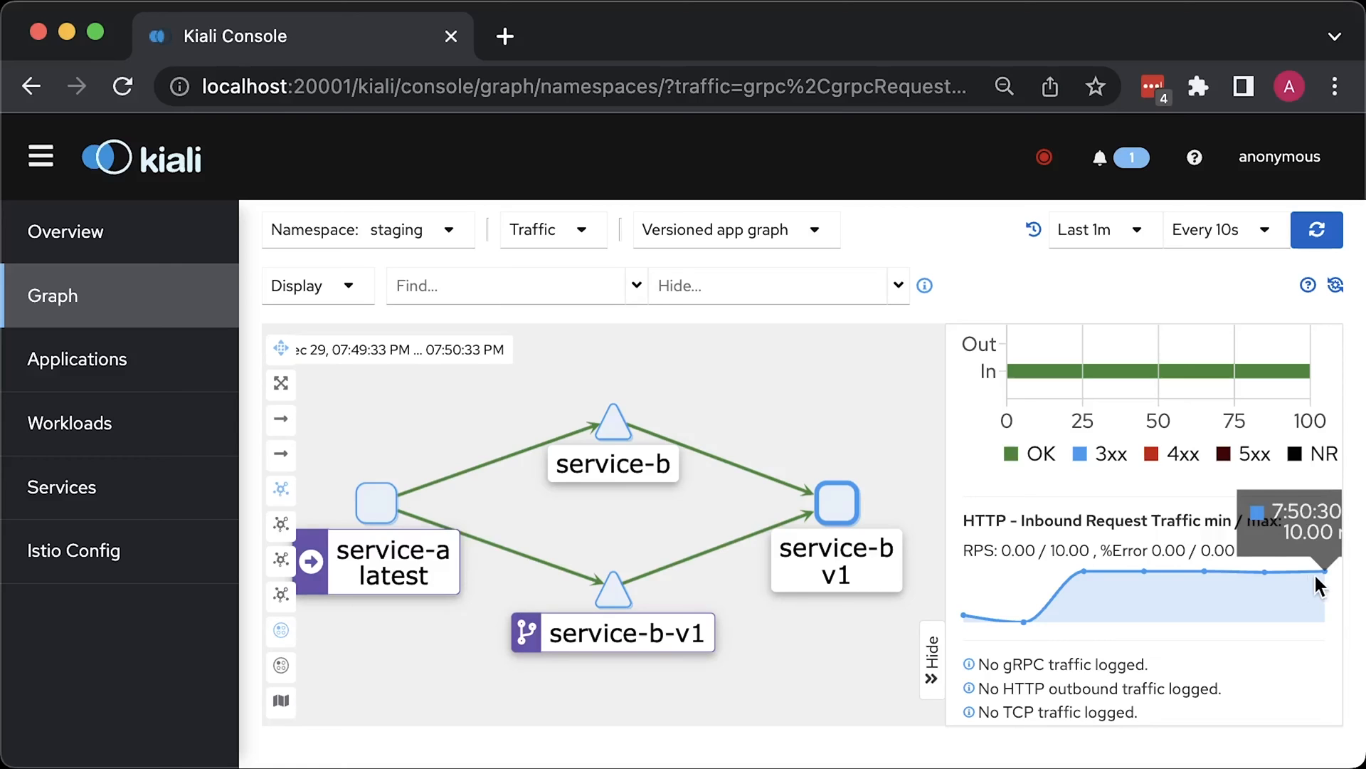
pyautogui.moveTo(1315, 581)
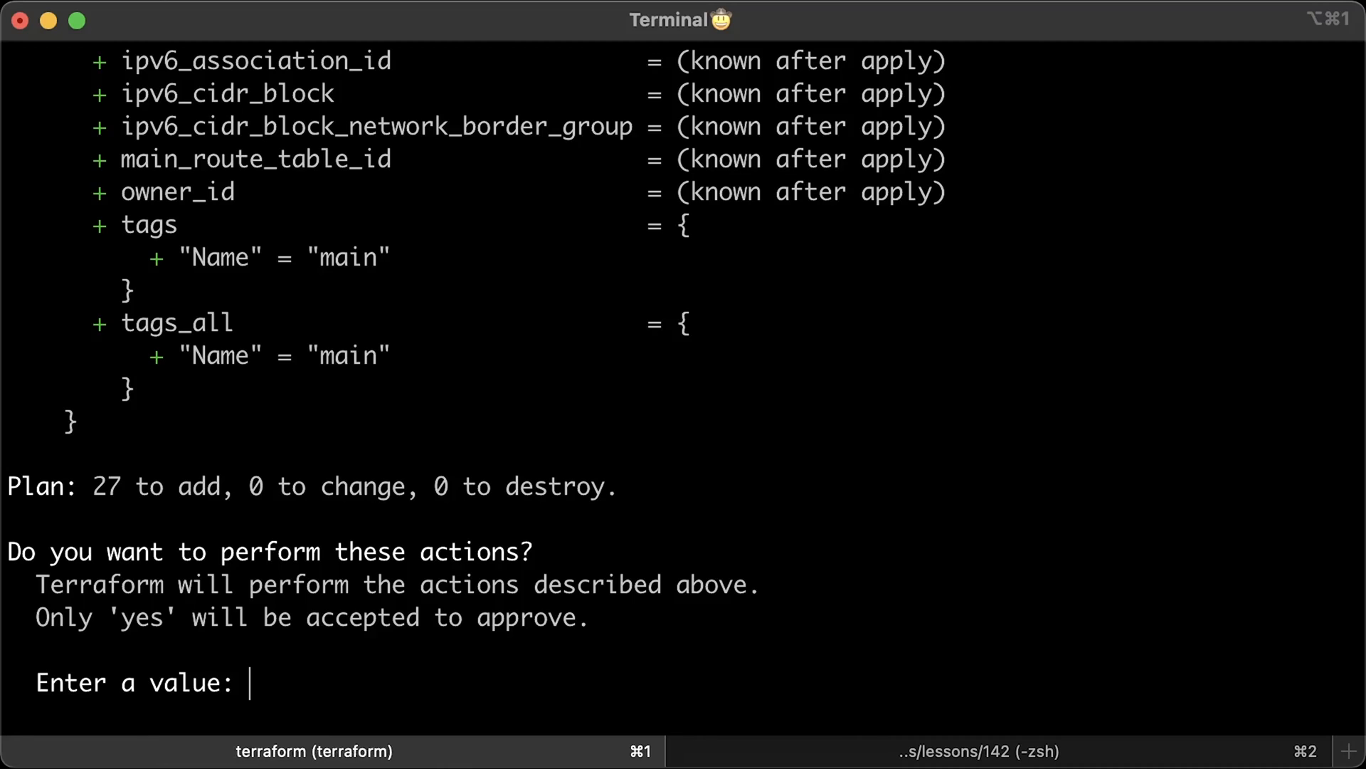
pyautogui.write('yes')
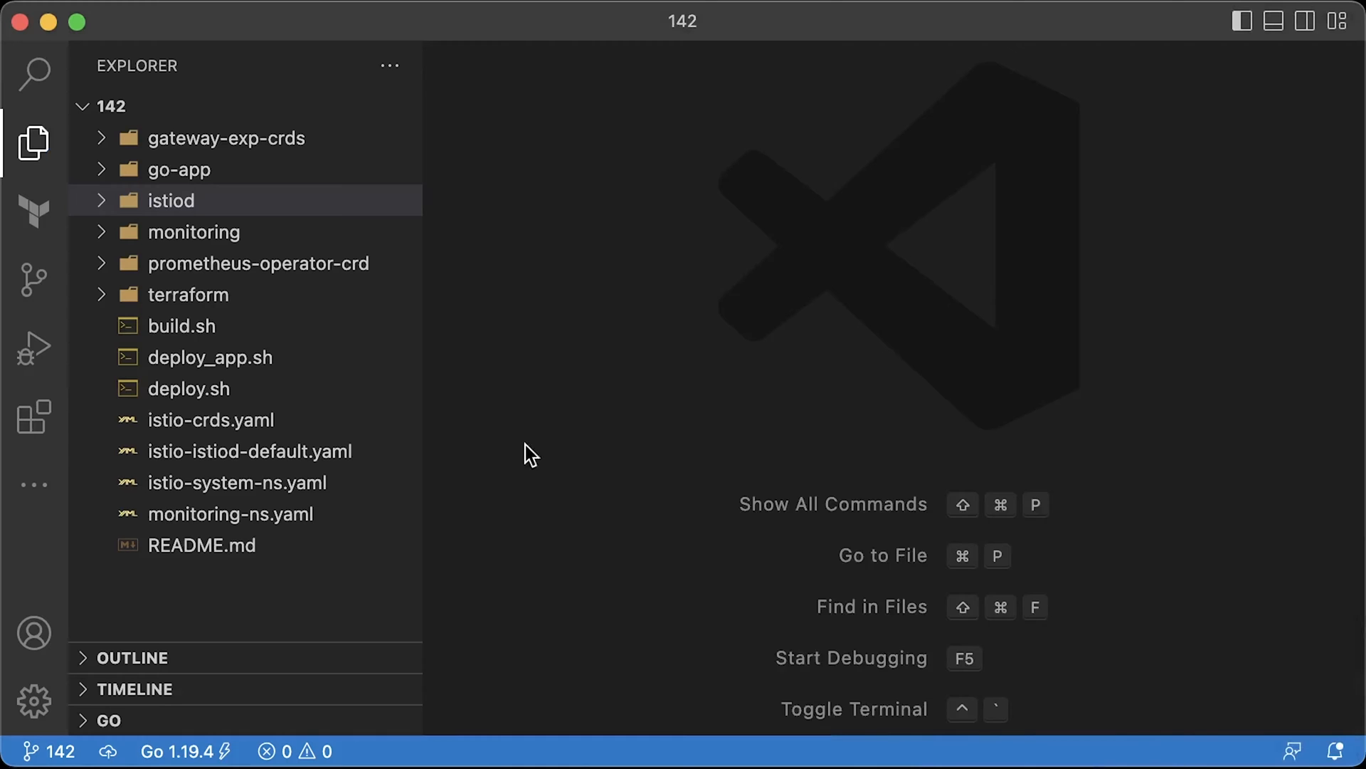
pyautogui.click(188, 293)
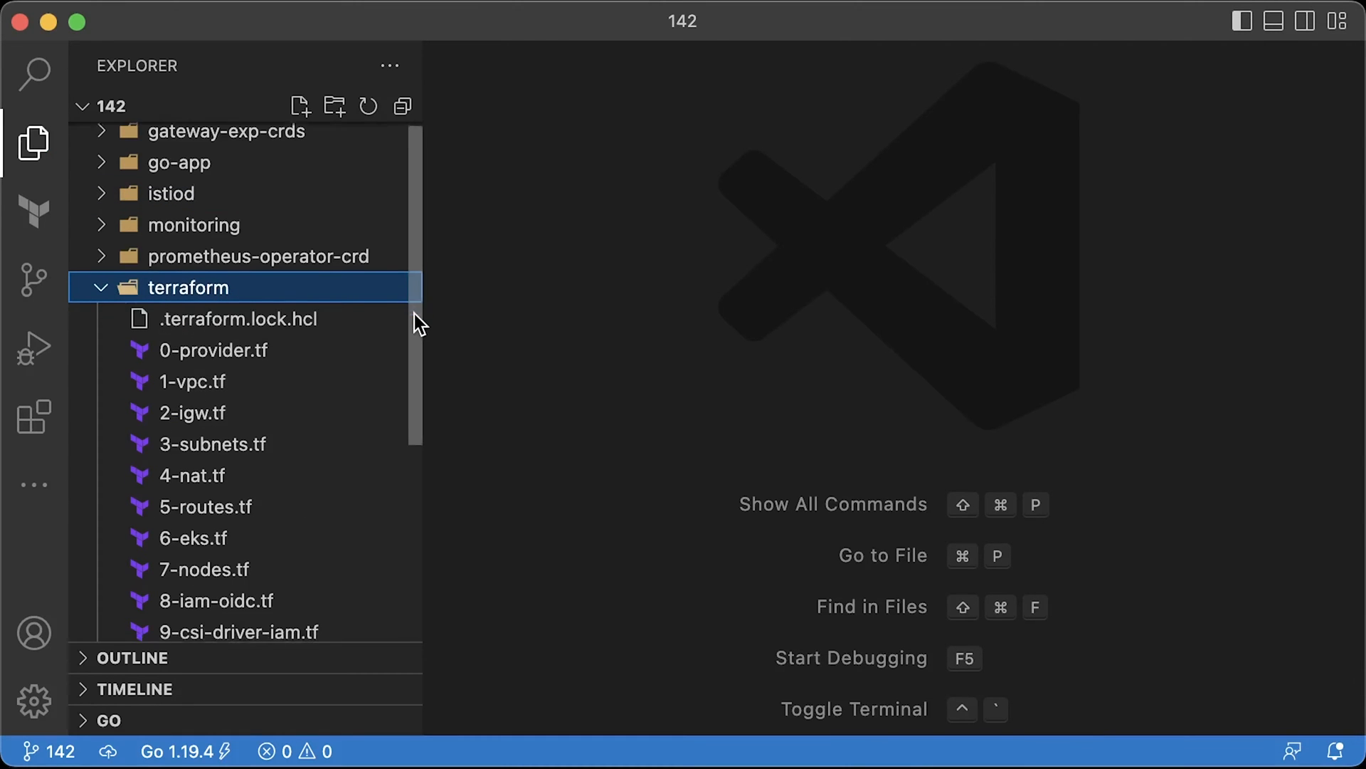
pyautogui.scroll(-3)
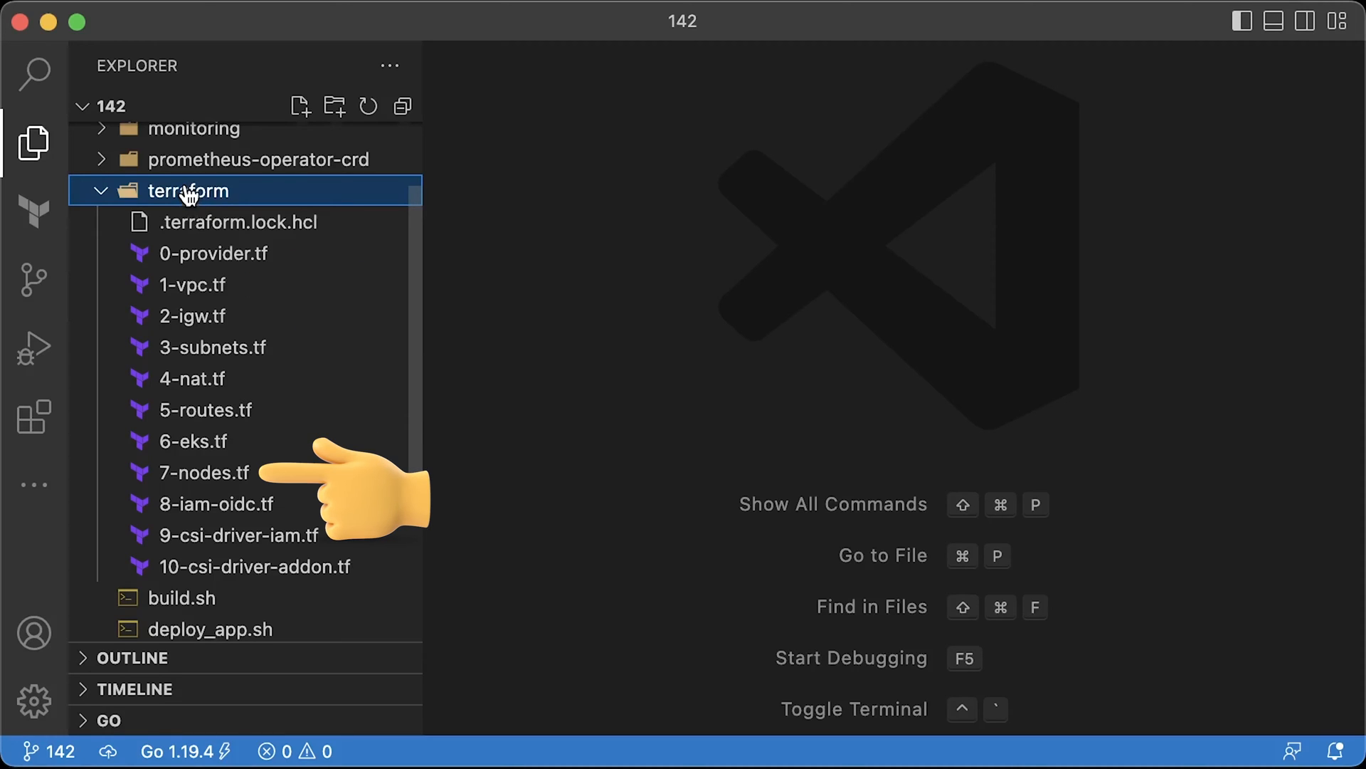
pyautogui.moveTo(379, 573)
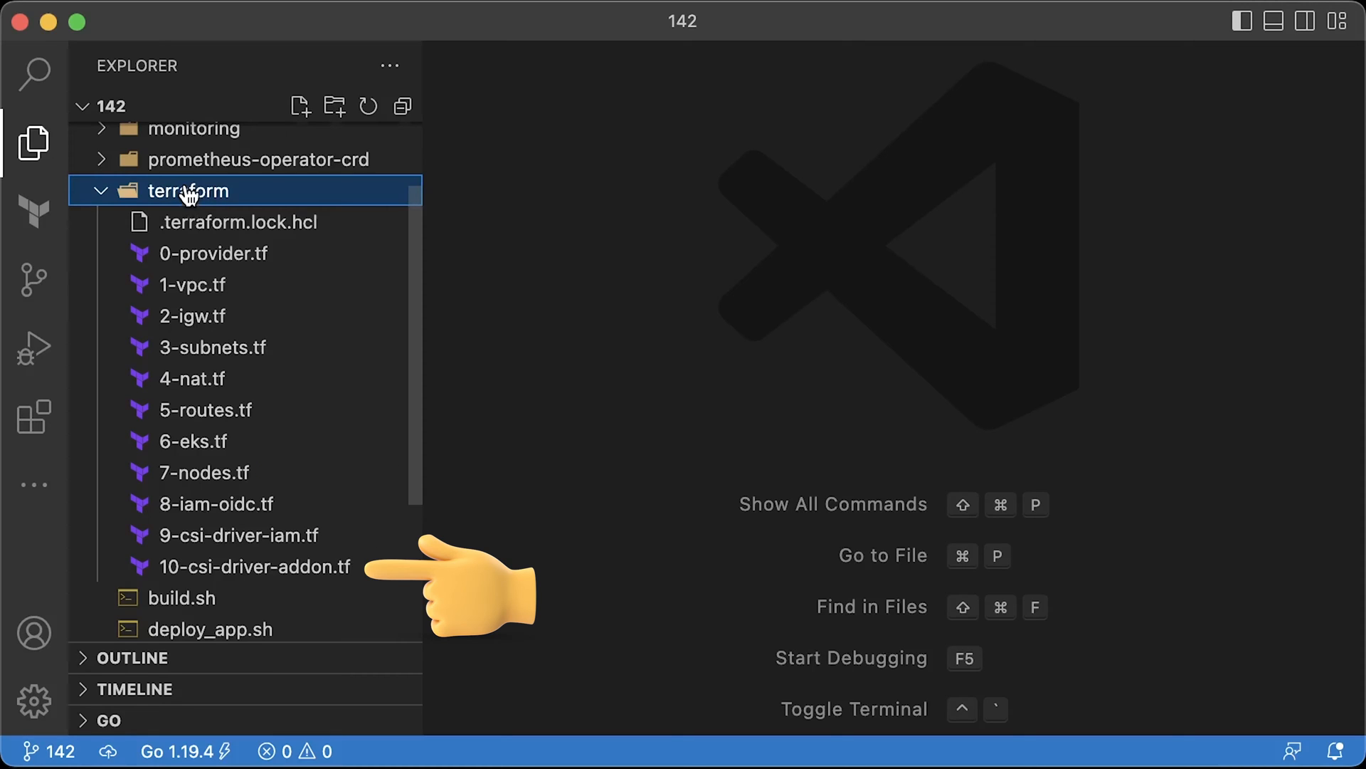
pyautogui.click(187, 190)
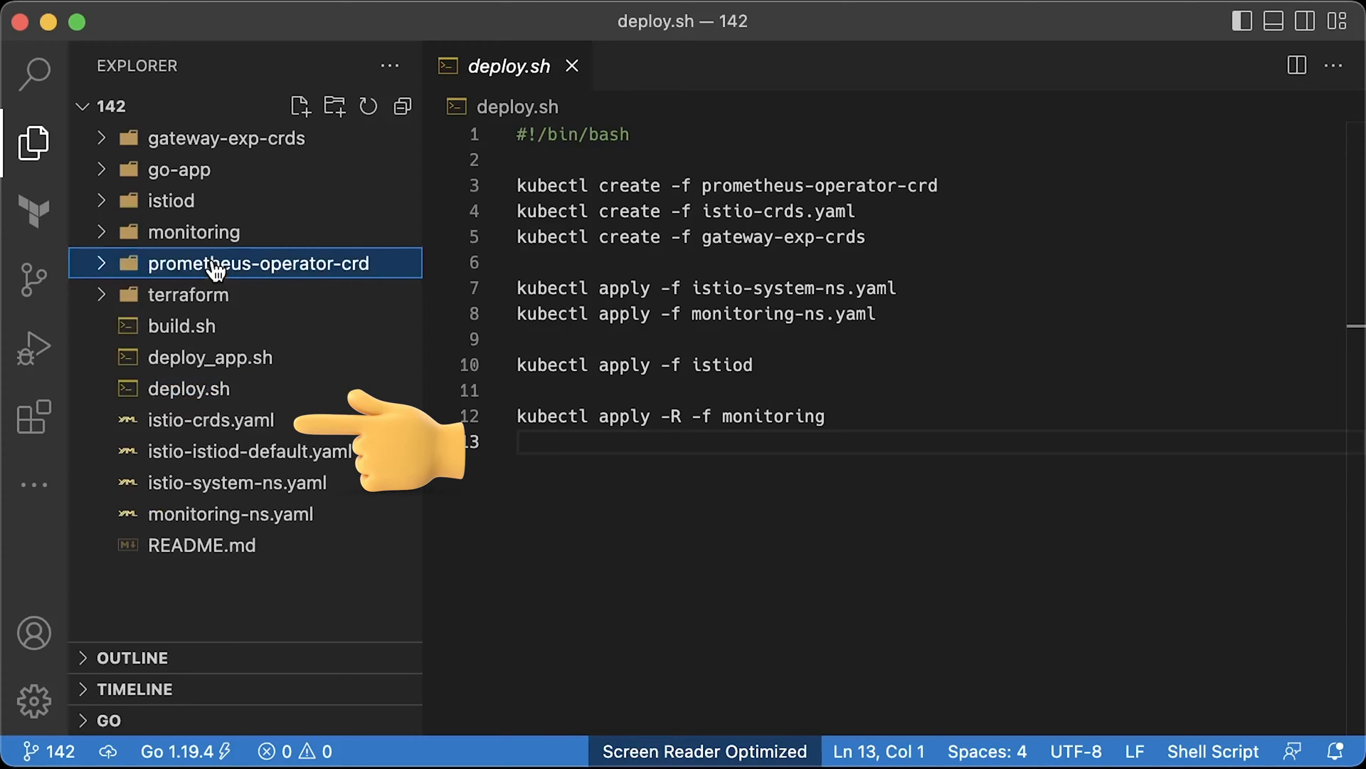
pyautogui.moveTo(200, 182)
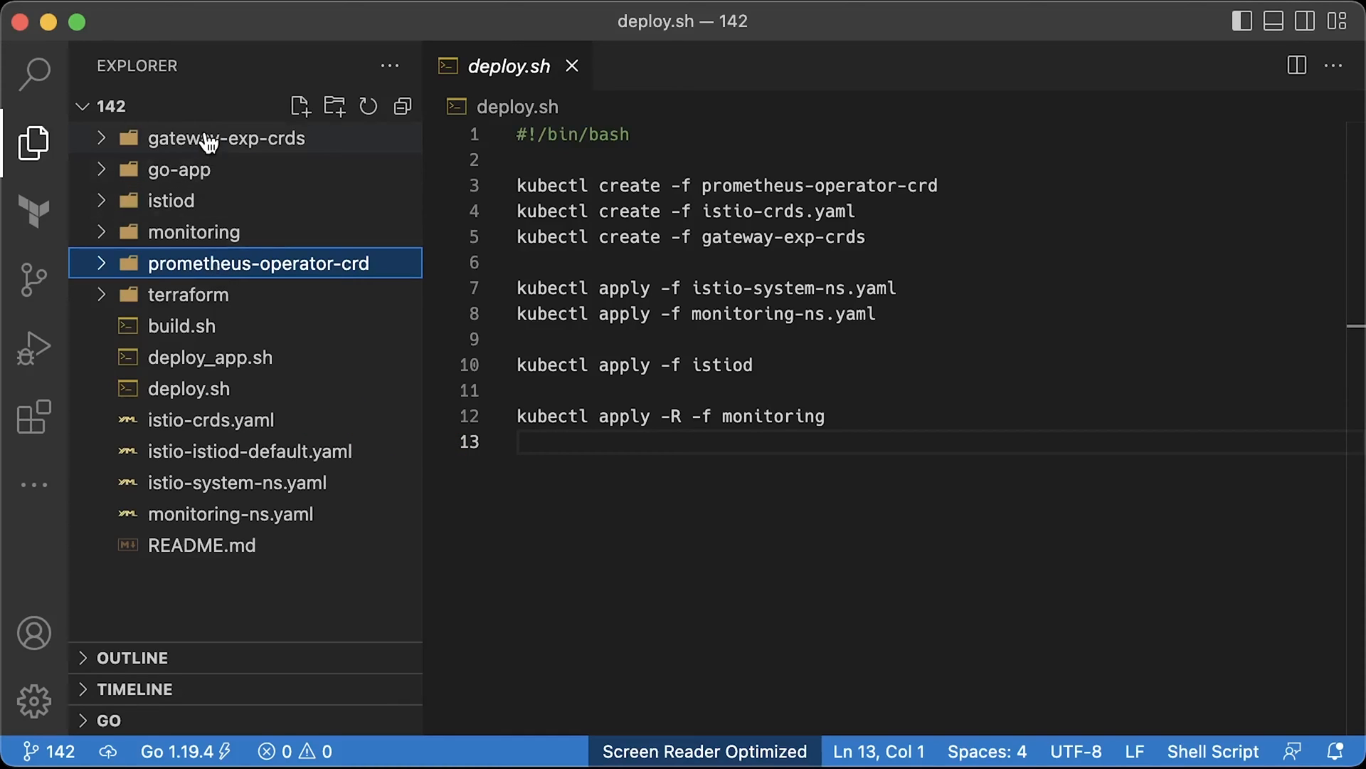
# Peek inside the gateway-exp-crds folder, then bring deploy.sh up in the editor.
pyautogui.click(213, 138)
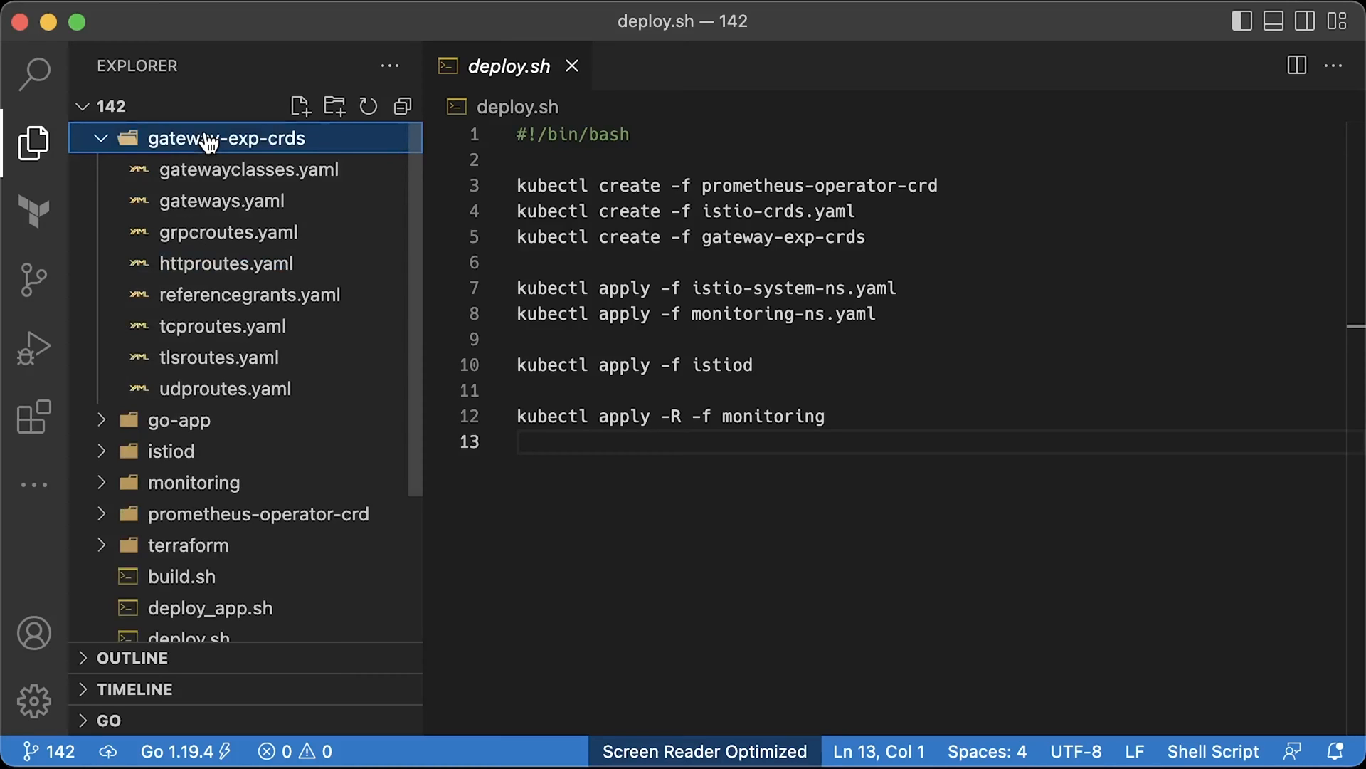
pyautogui.click(208, 138)
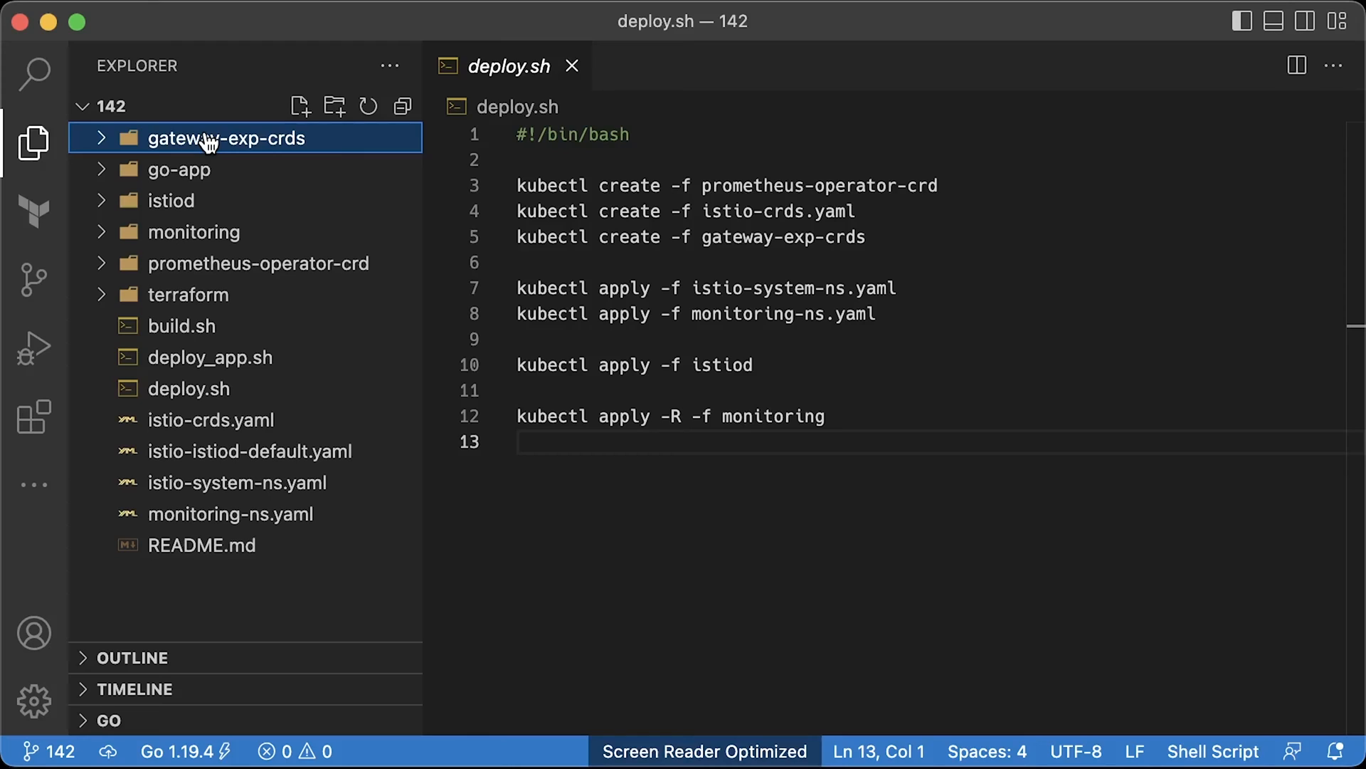
pyautogui.click(171, 201)
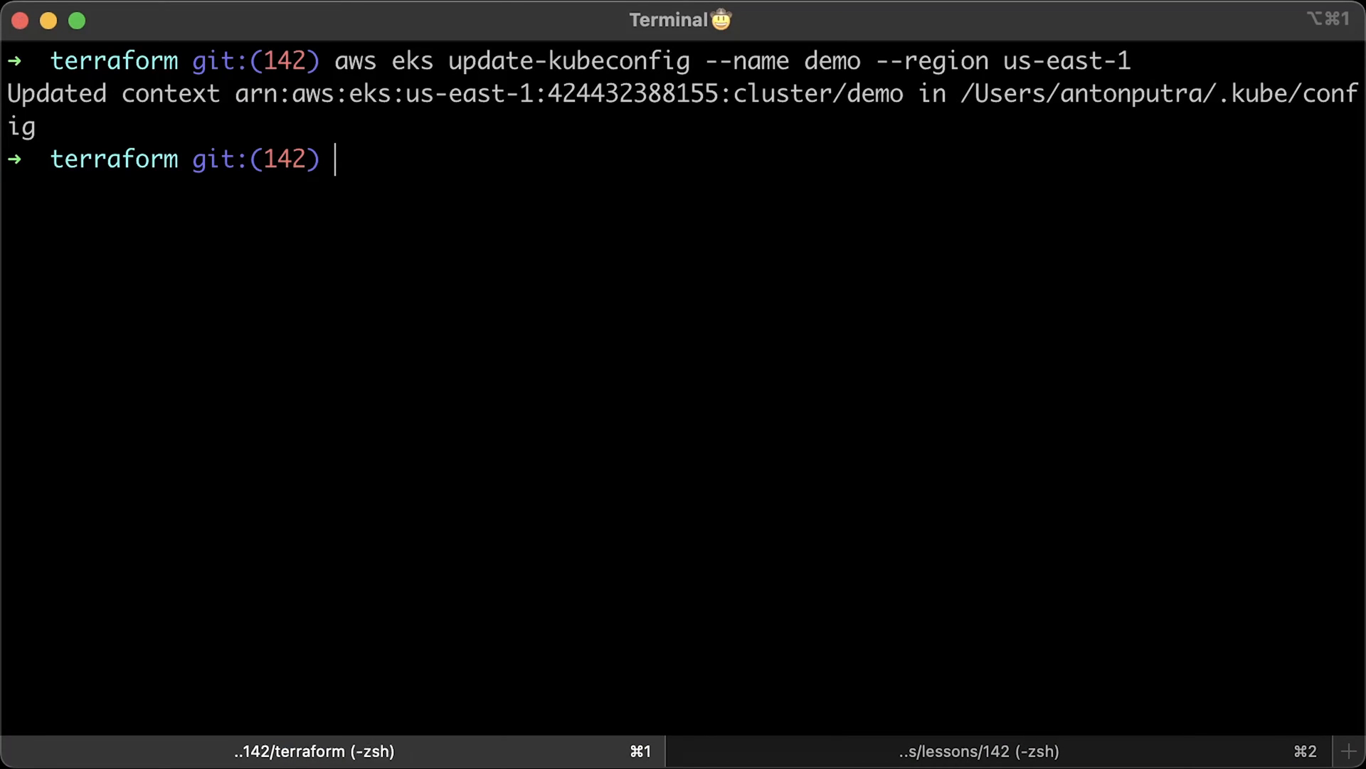
# Start ./deploy.sh to apply the CRDs, namespaces, istiod and monitoring.
pyautogui.write('./deploy.sh')
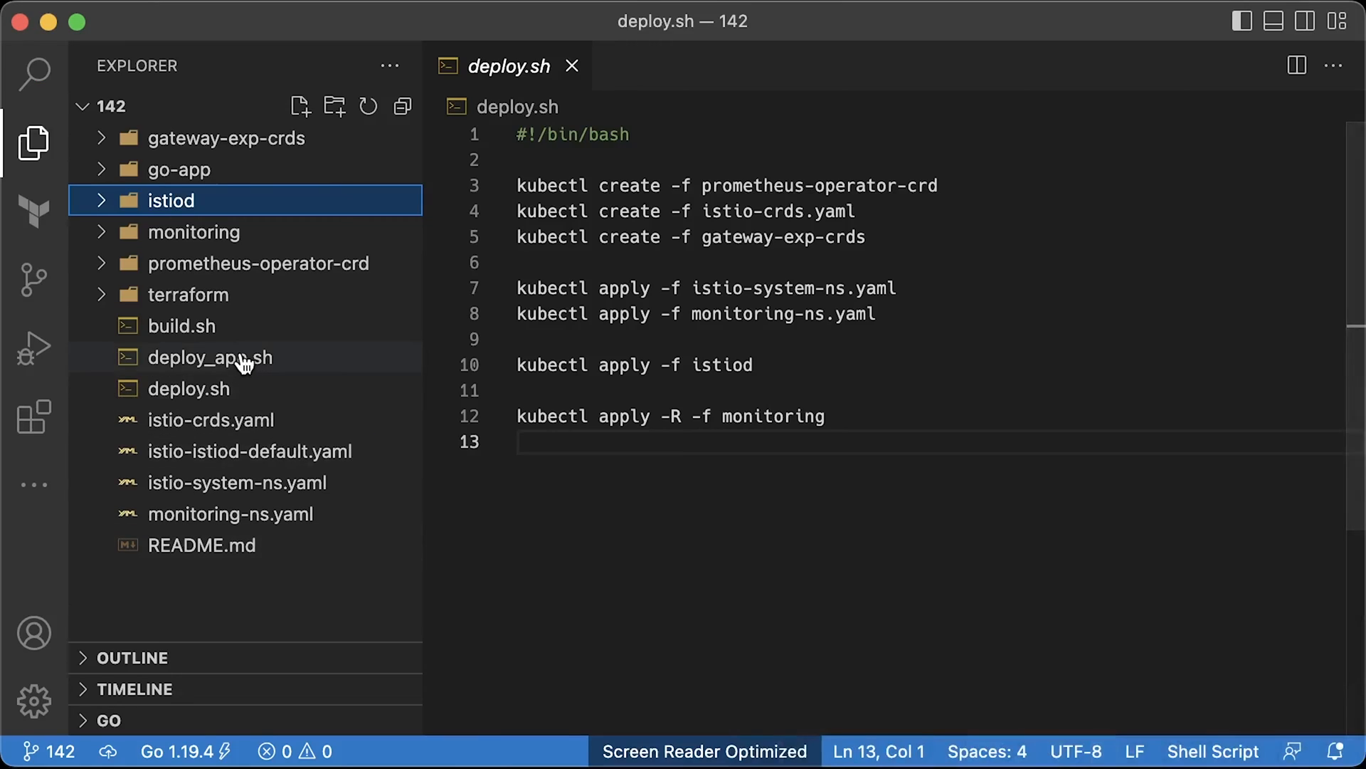
# Review deploy_app.sh, then drill into go-app > cmd toward main.go.
pyautogui.click(210, 357)
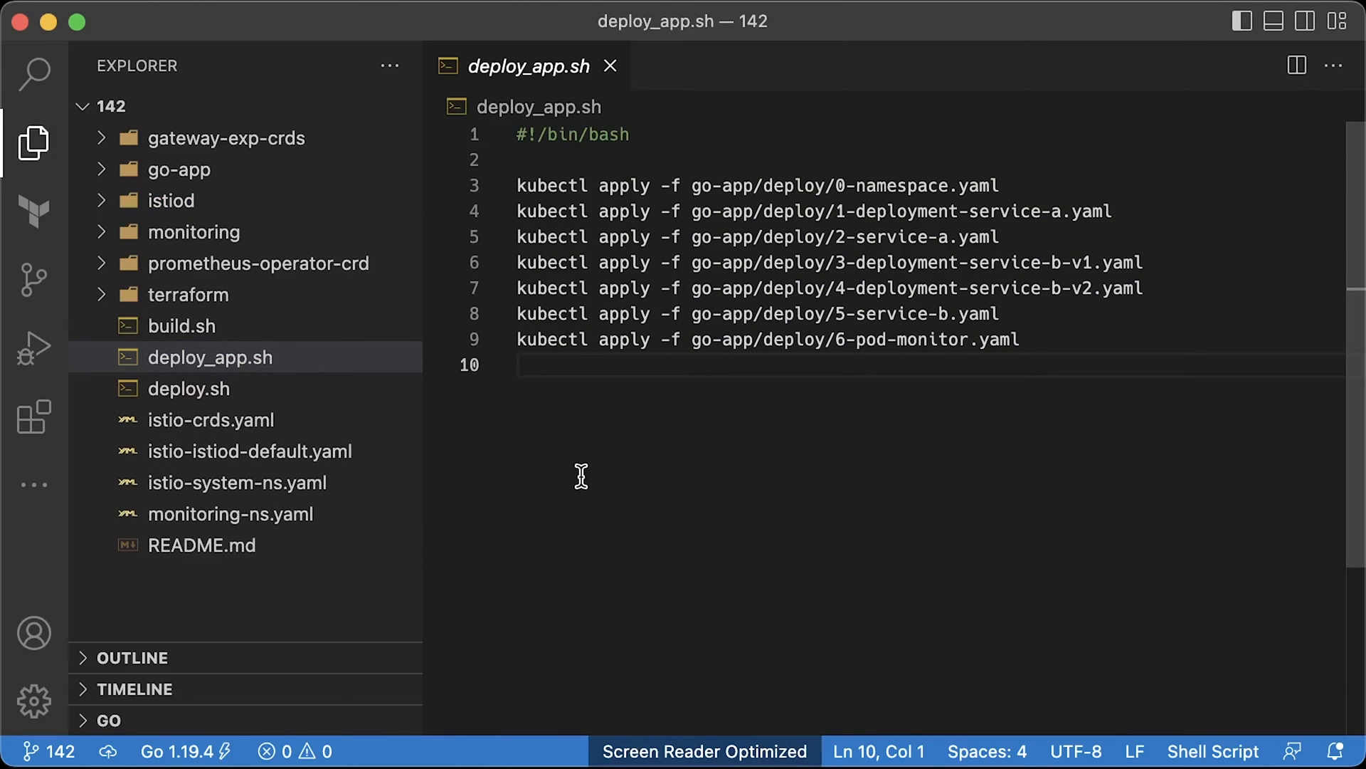
pyautogui.moveTo(187, 202)
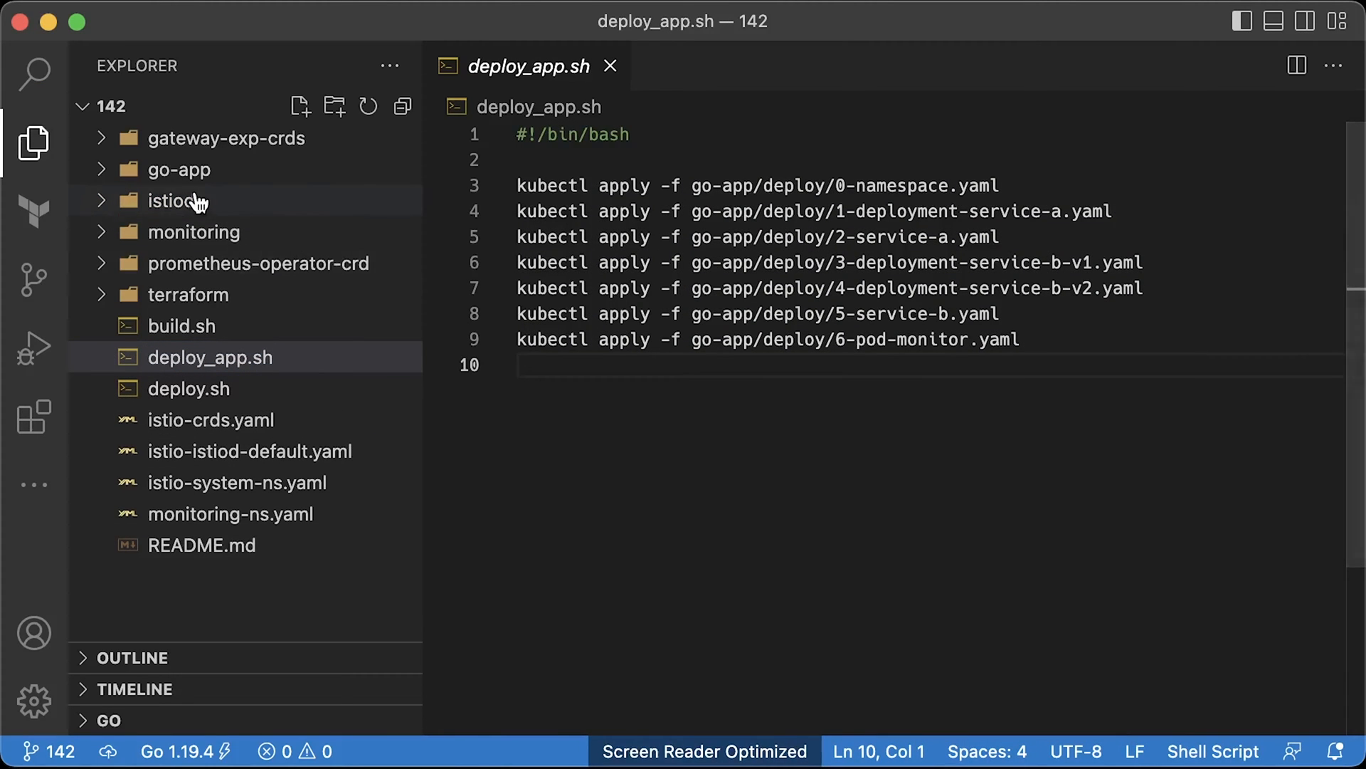
pyautogui.click(178, 169)
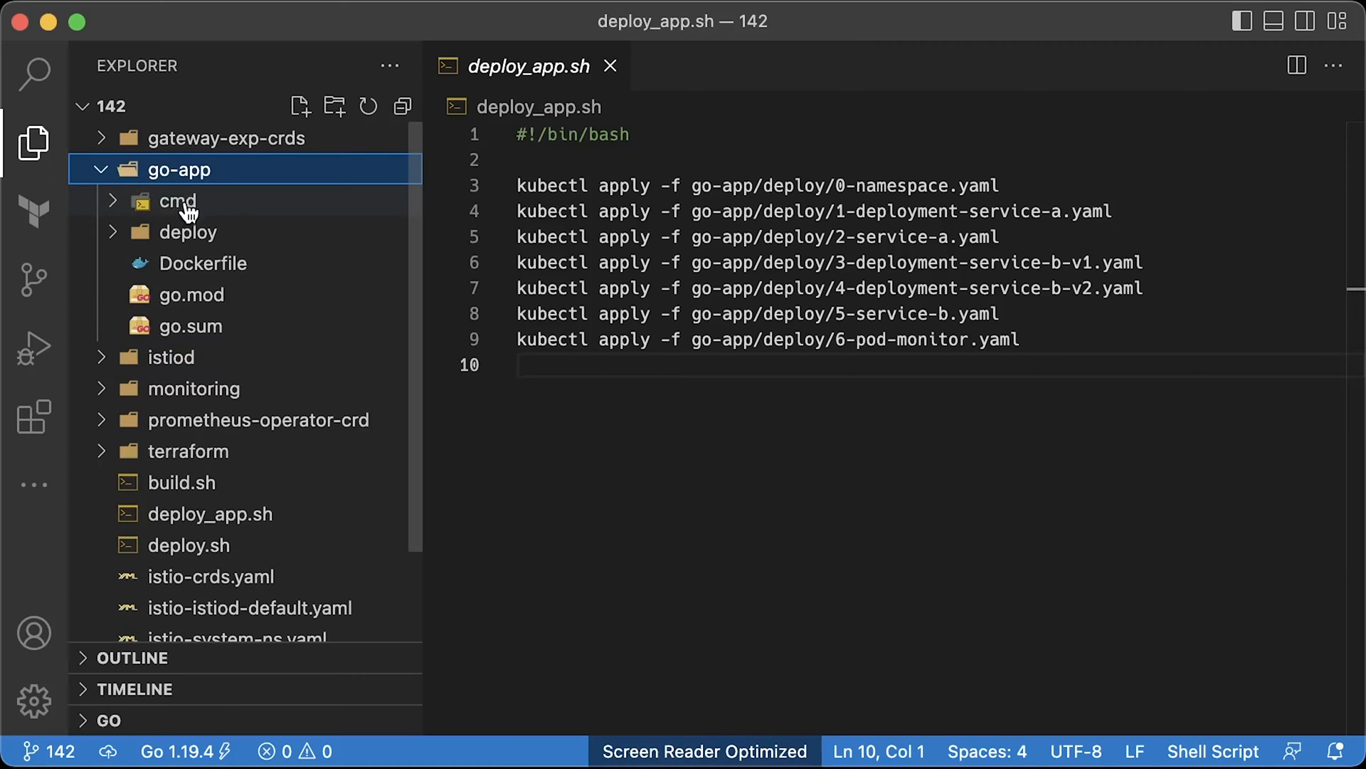
pyautogui.click(177, 201)
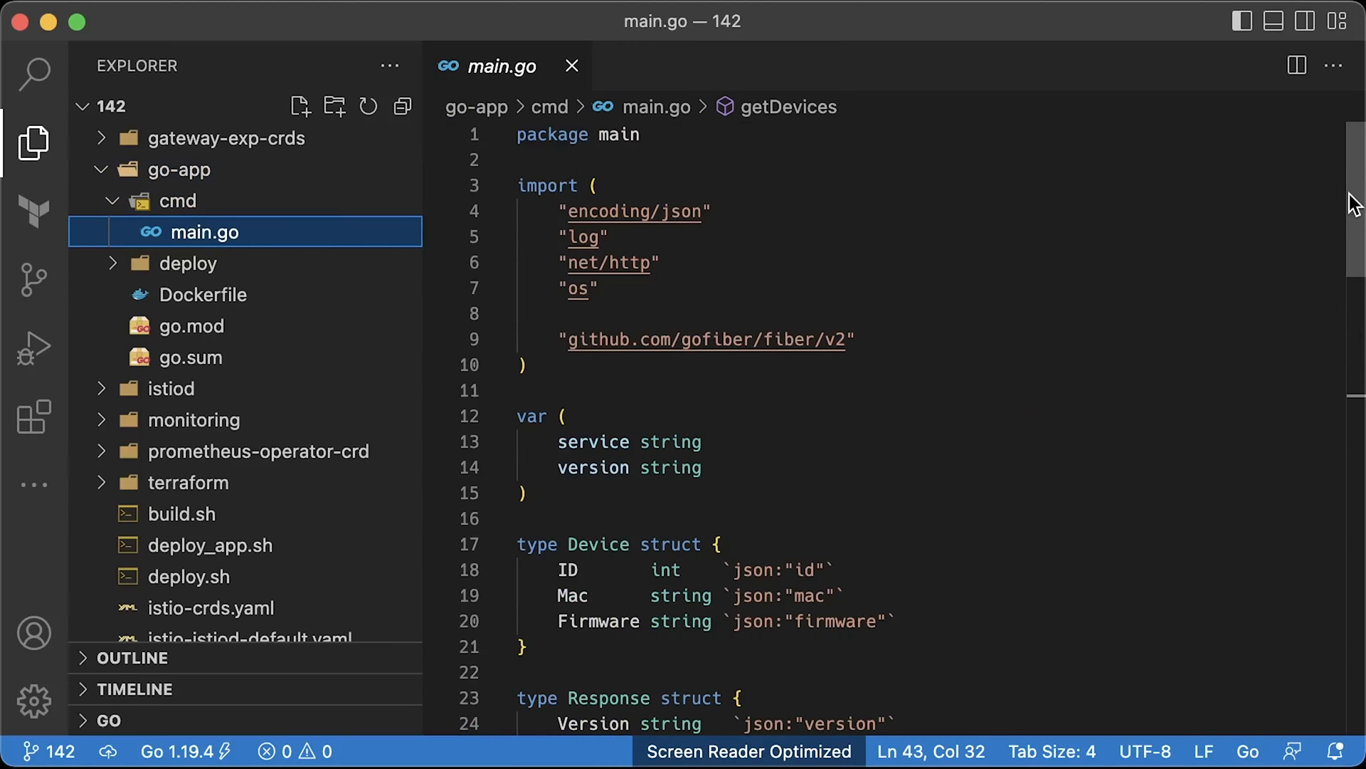
pyautogui.scroll(-3)
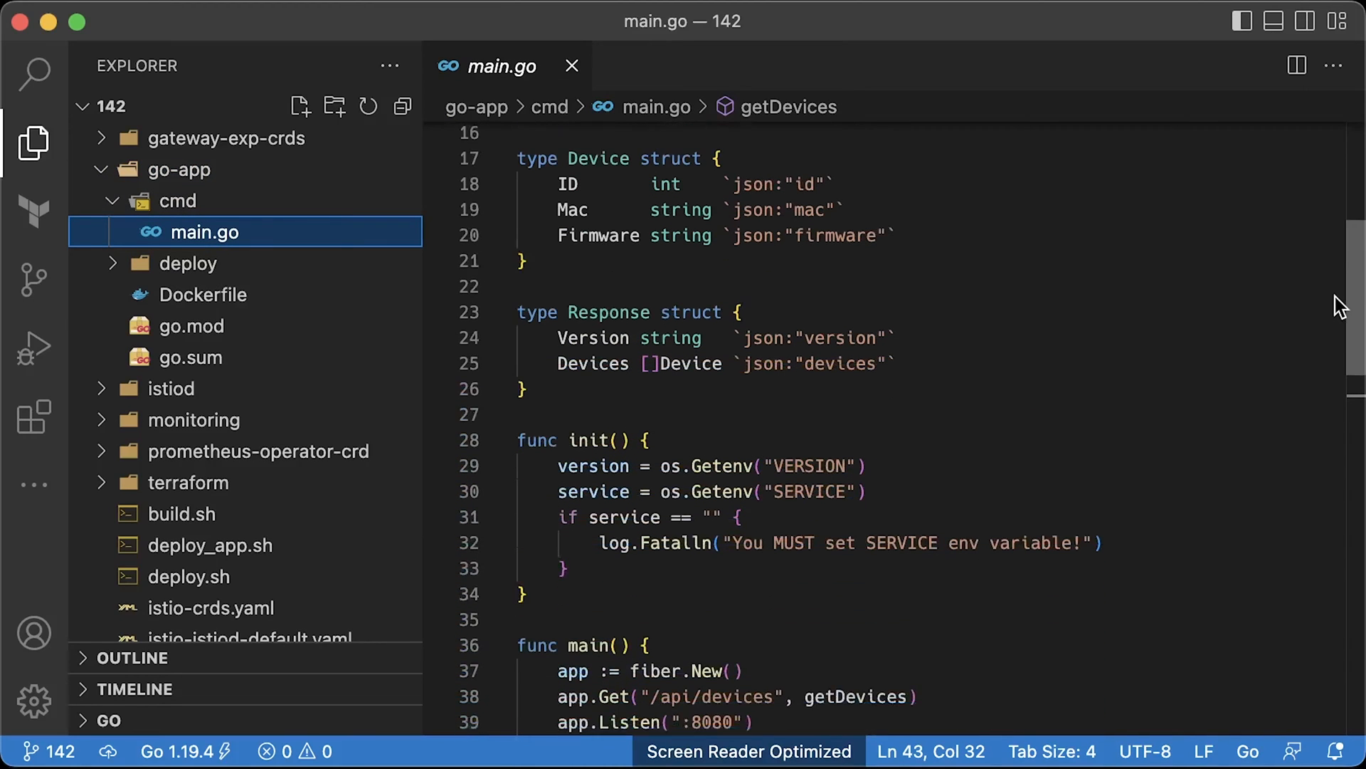
pyautogui.scroll(-3)
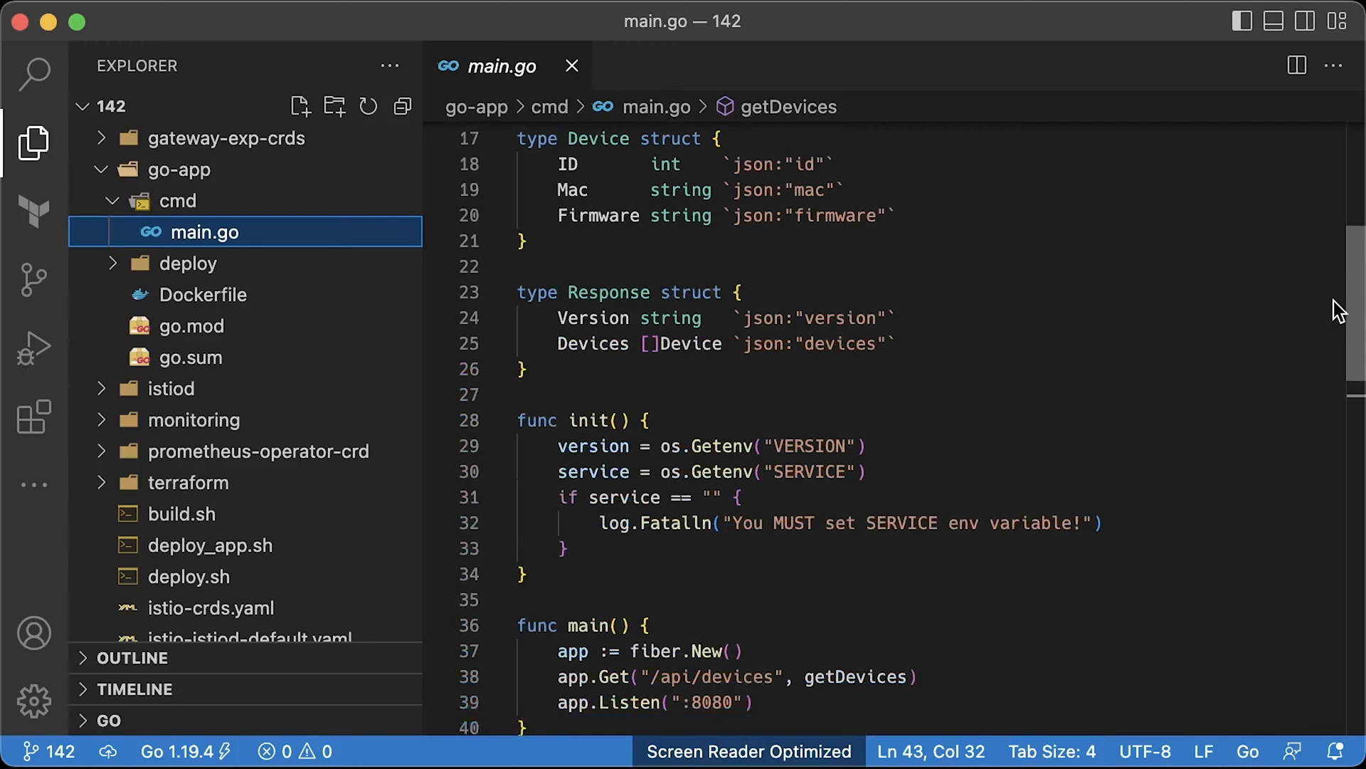
pyautogui.scroll(-3)
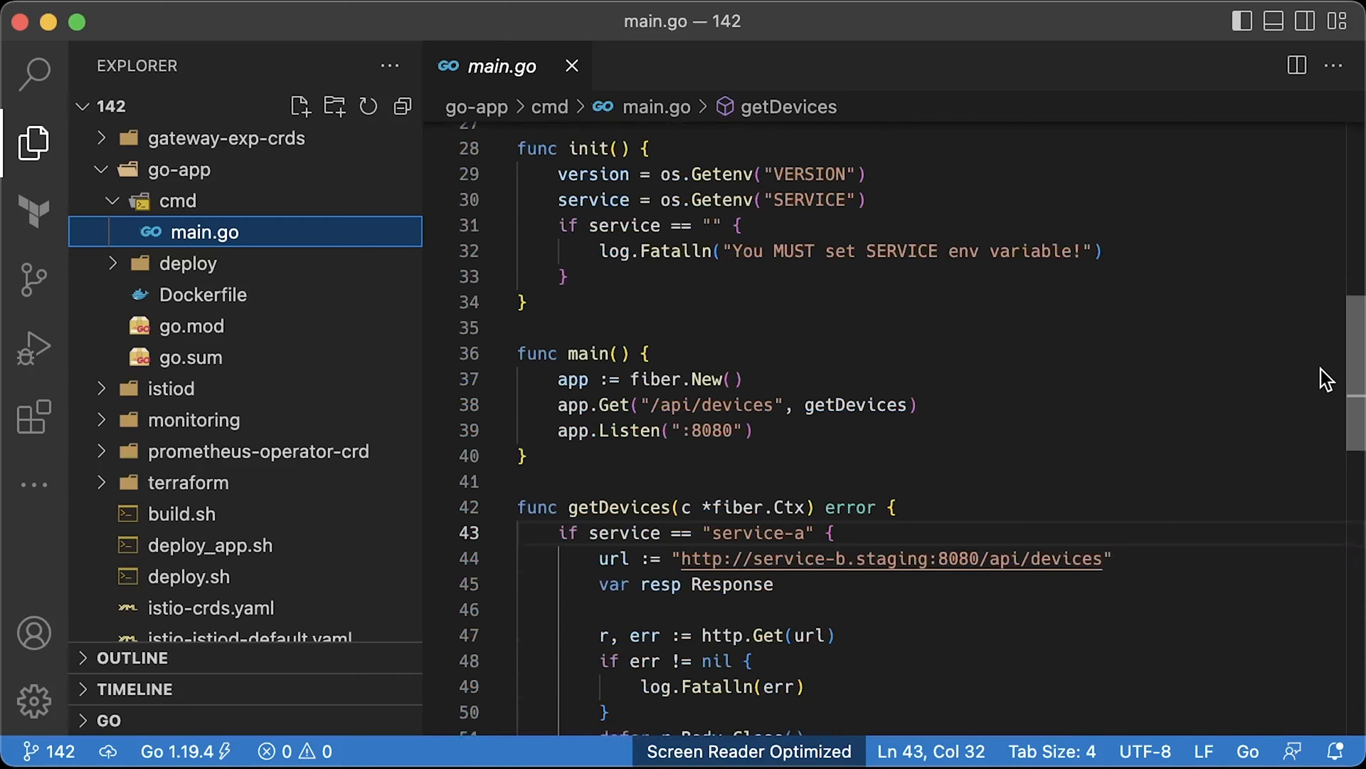
pyautogui.scroll(-3)
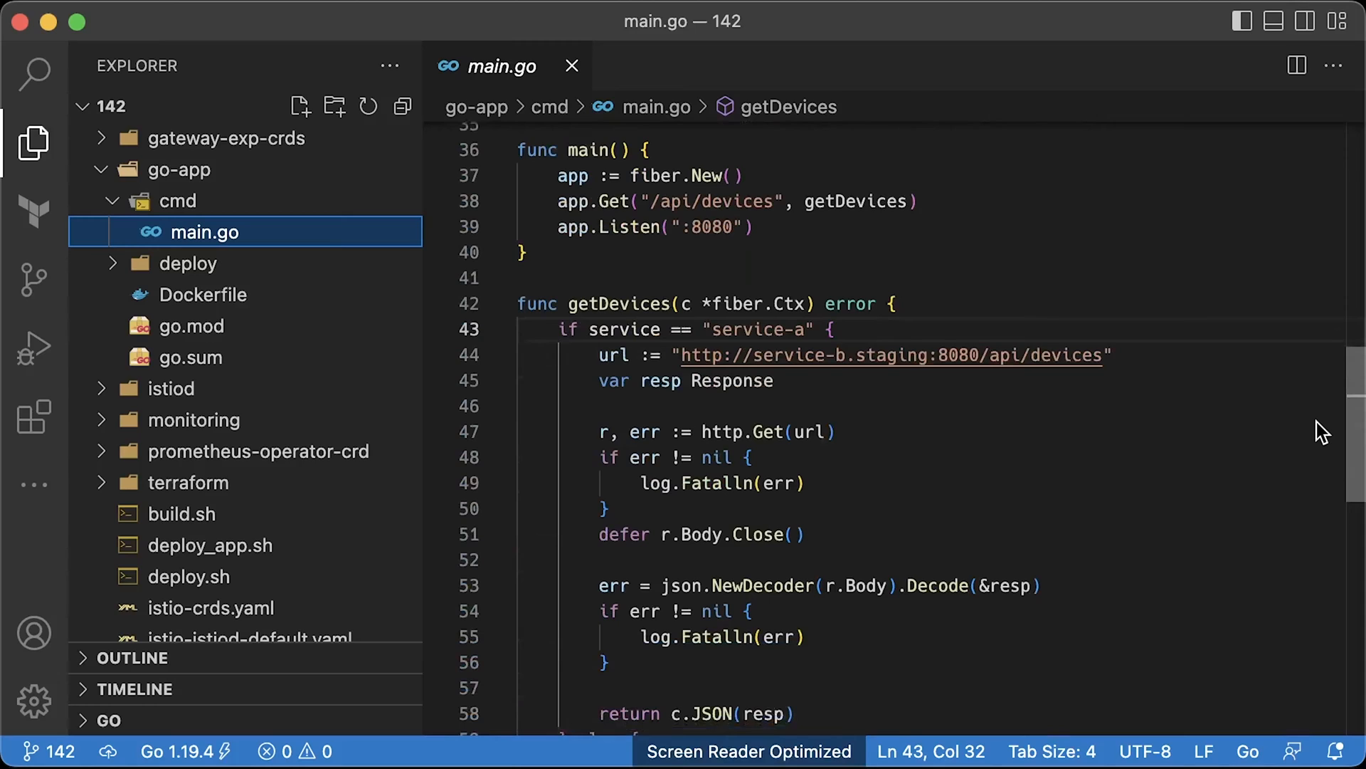
pyautogui.scroll(-3)
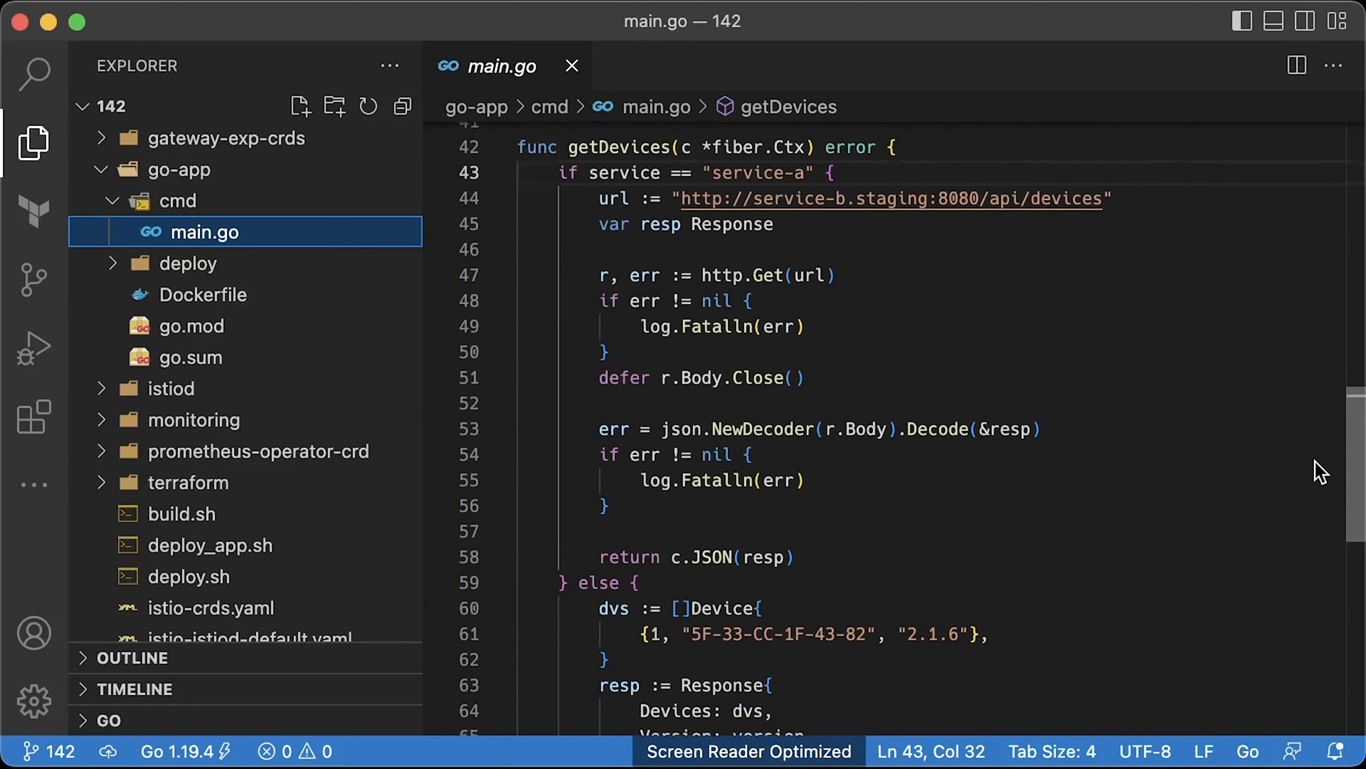
pyautogui.scroll(-3)
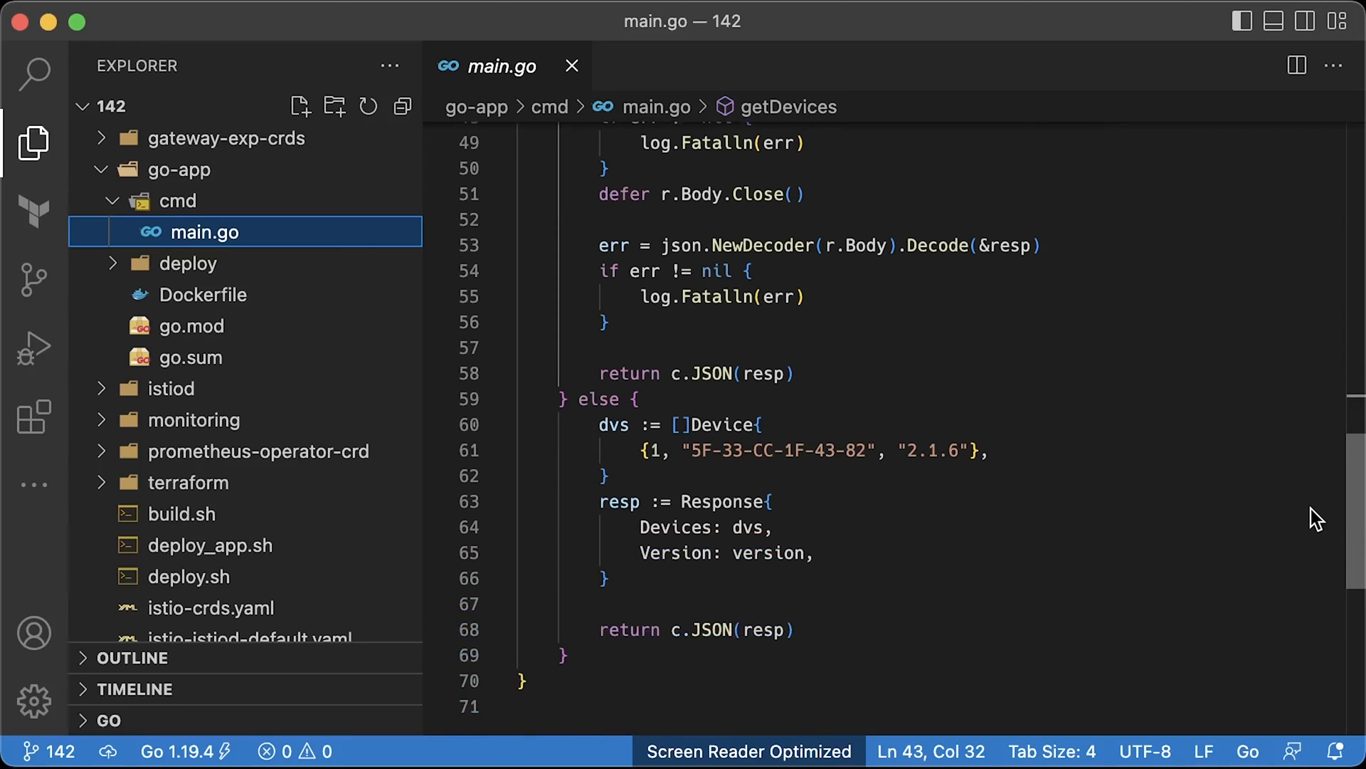
pyautogui.moveTo(175, 271)
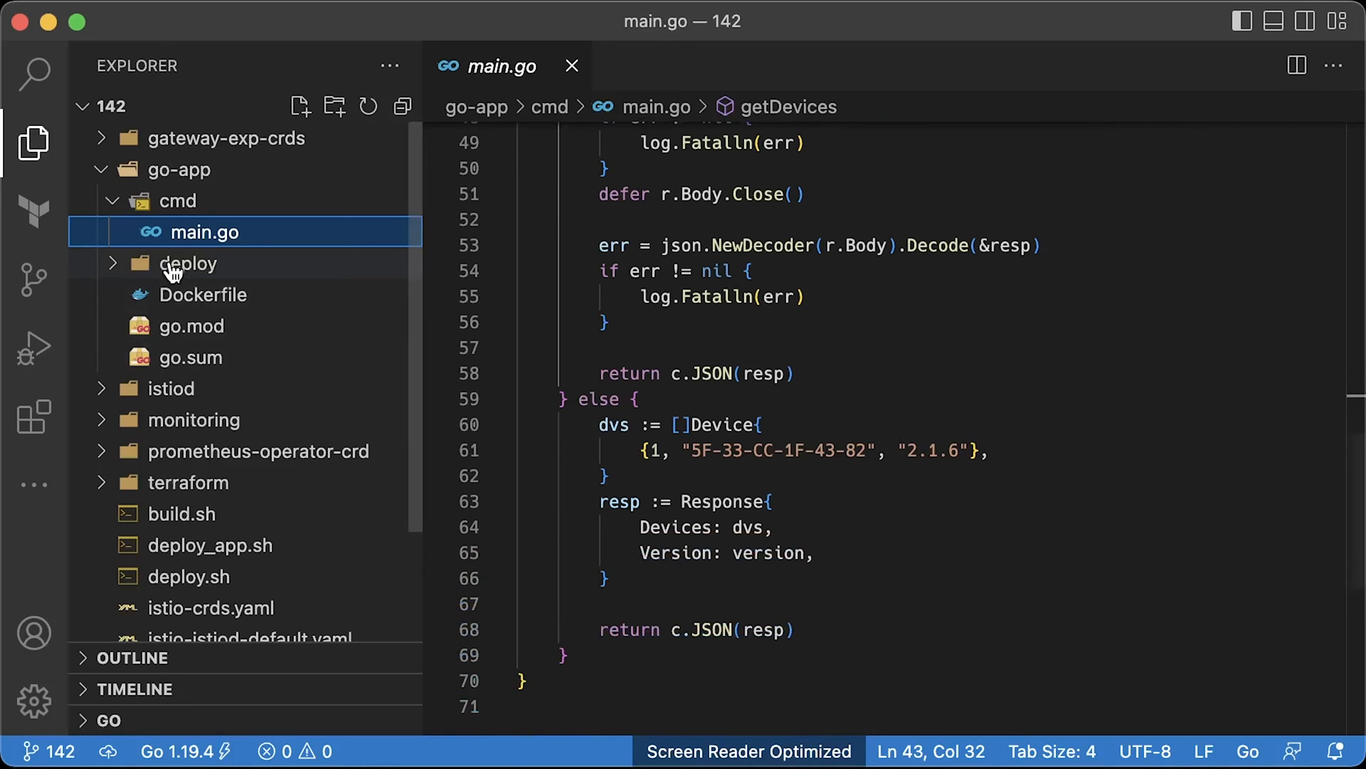
# Review the namespace, service-a deployment and 2-service-a.yaml manifests in the deploy folder.
pyautogui.click(187, 264)
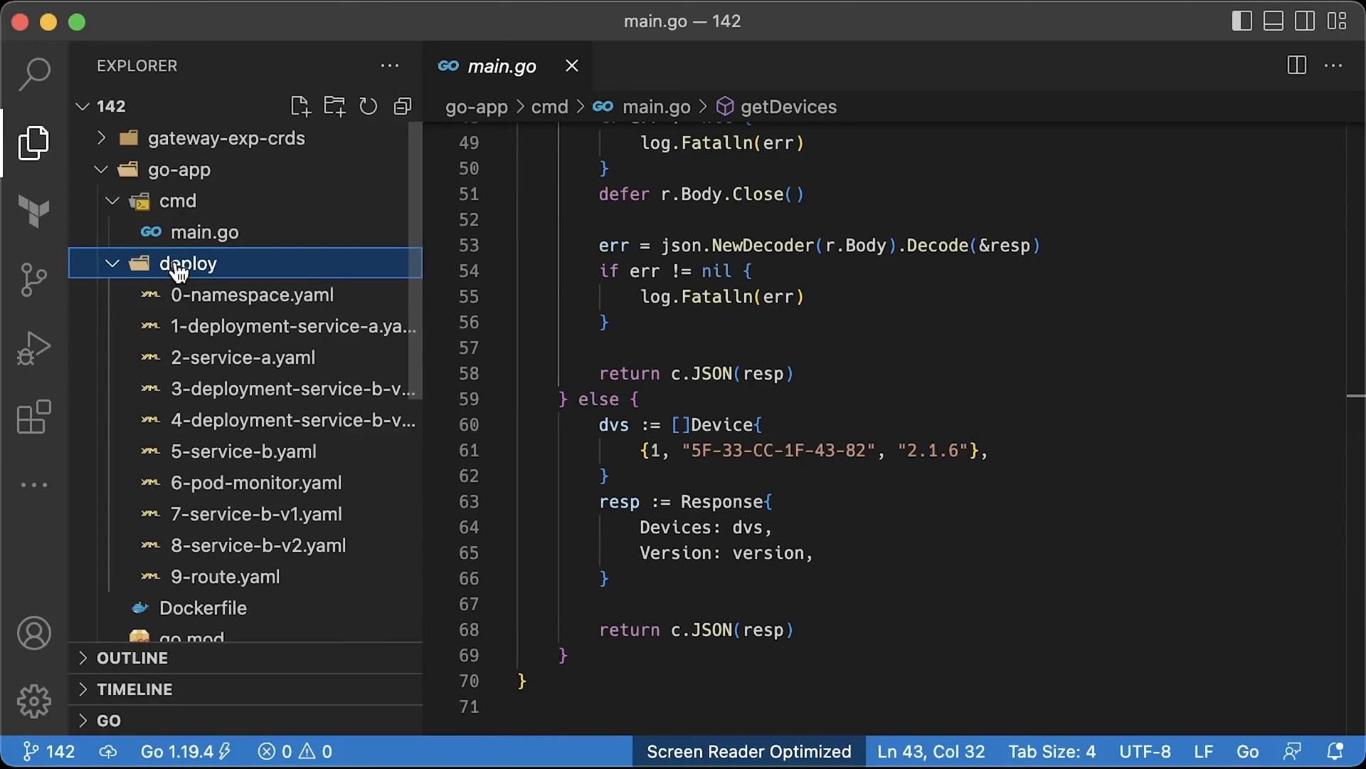
pyautogui.click(252, 294)
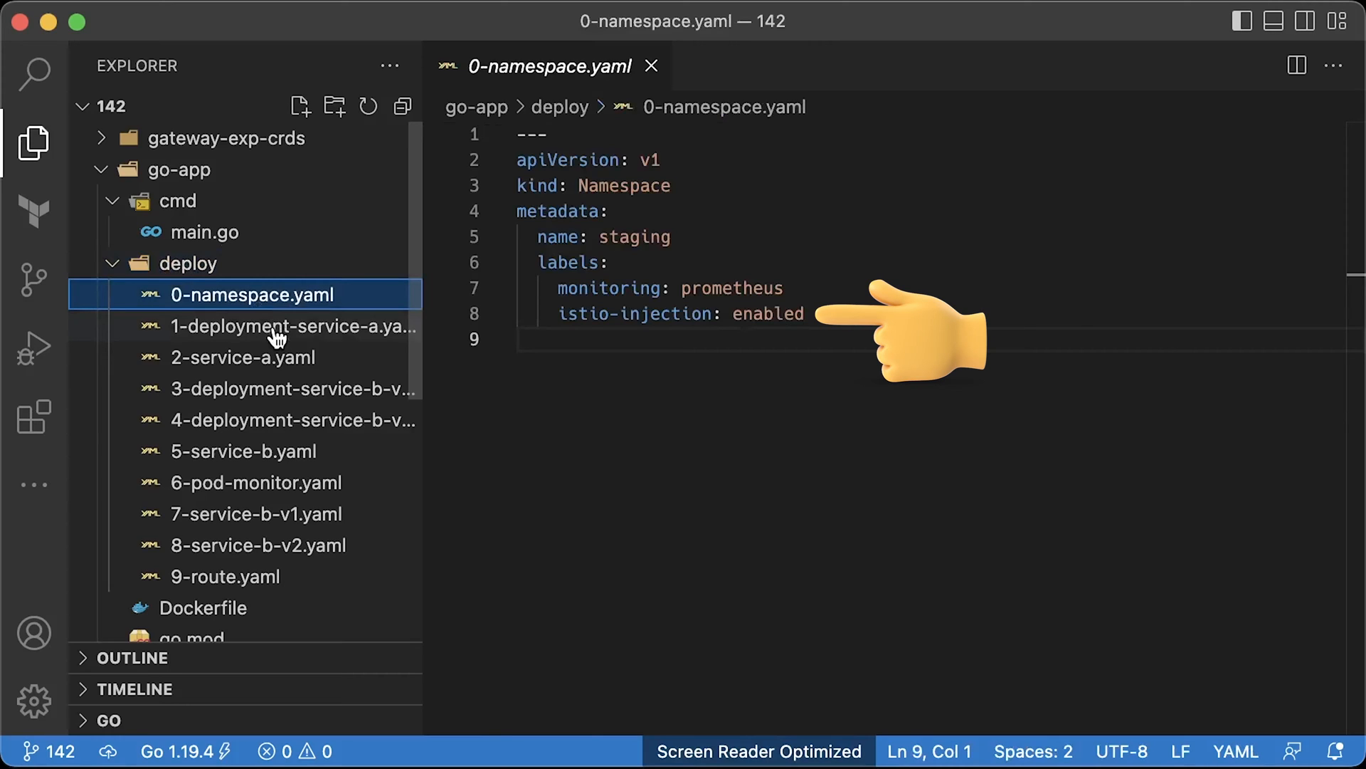
pyautogui.click(279, 326)
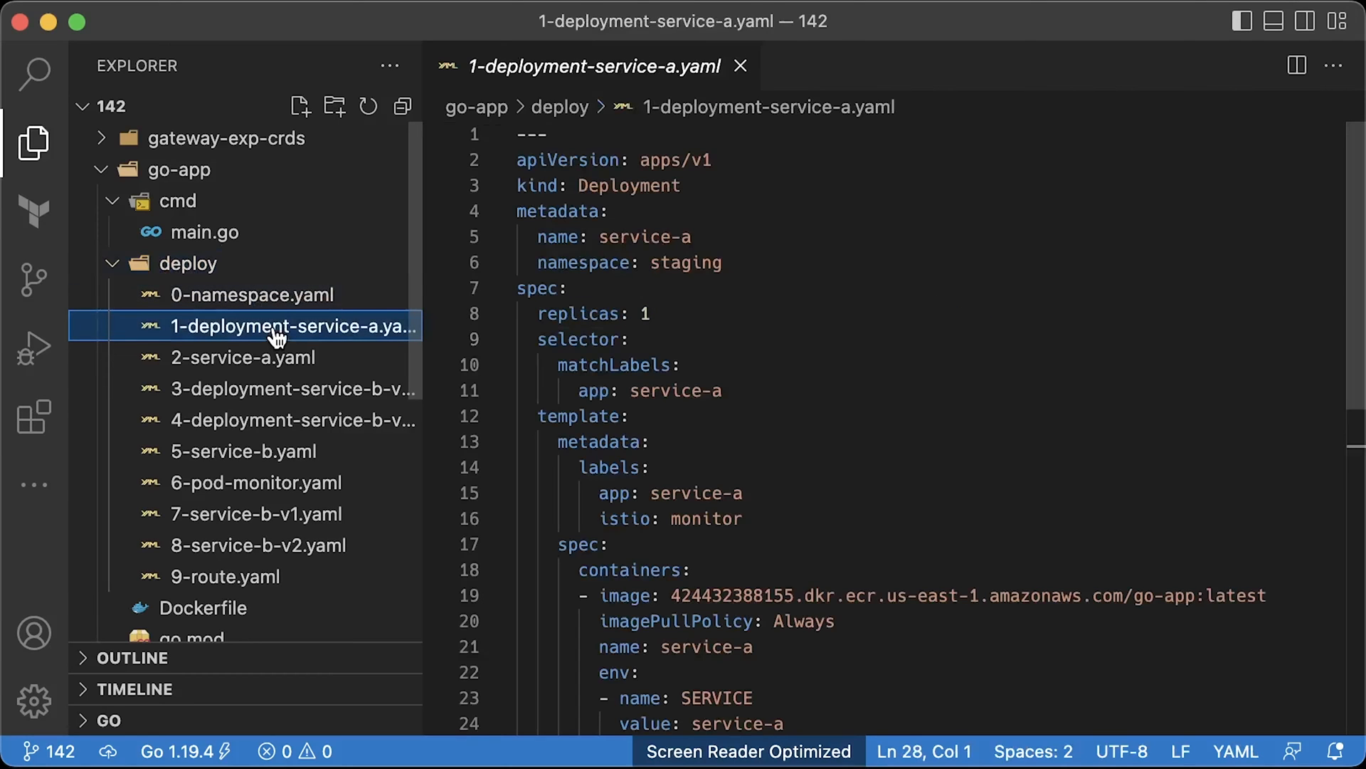
pyautogui.scroll(-3)
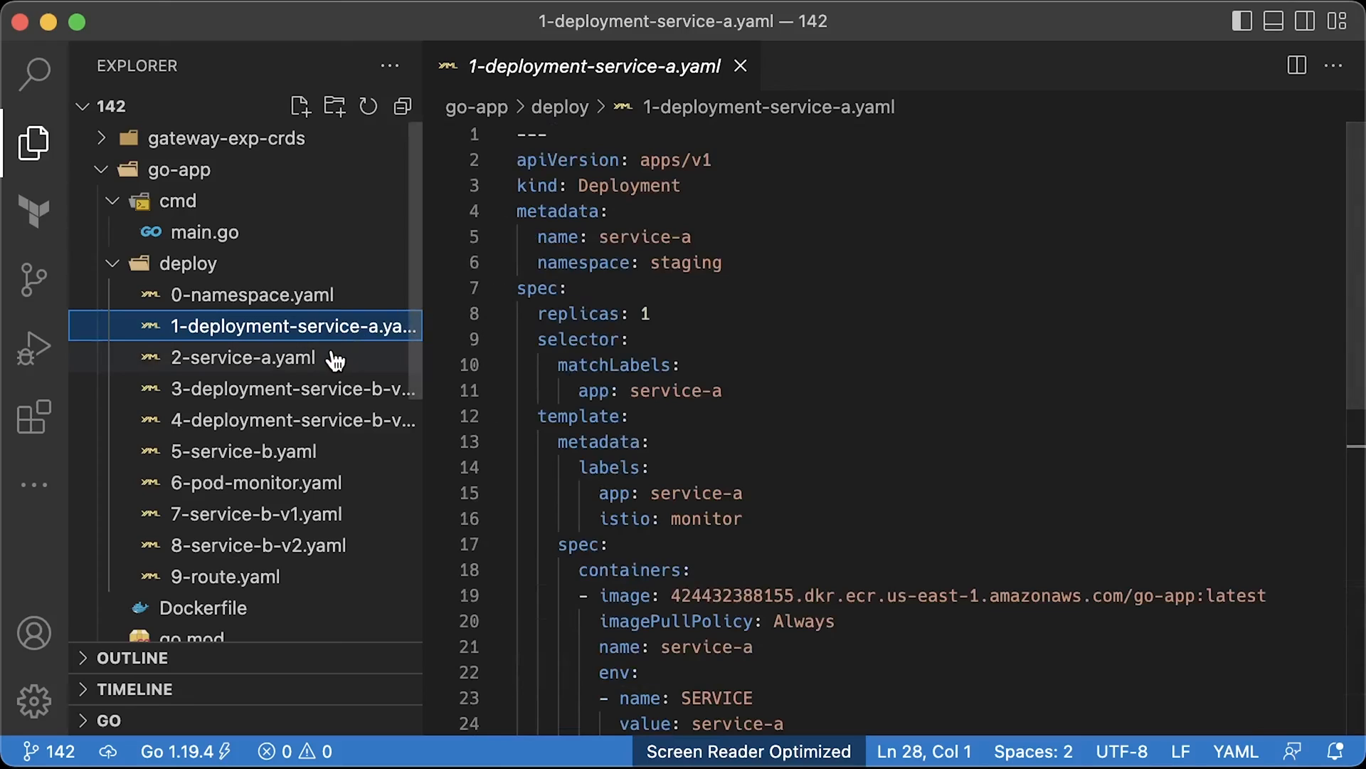
pyautogui.moveTo(328, 373)
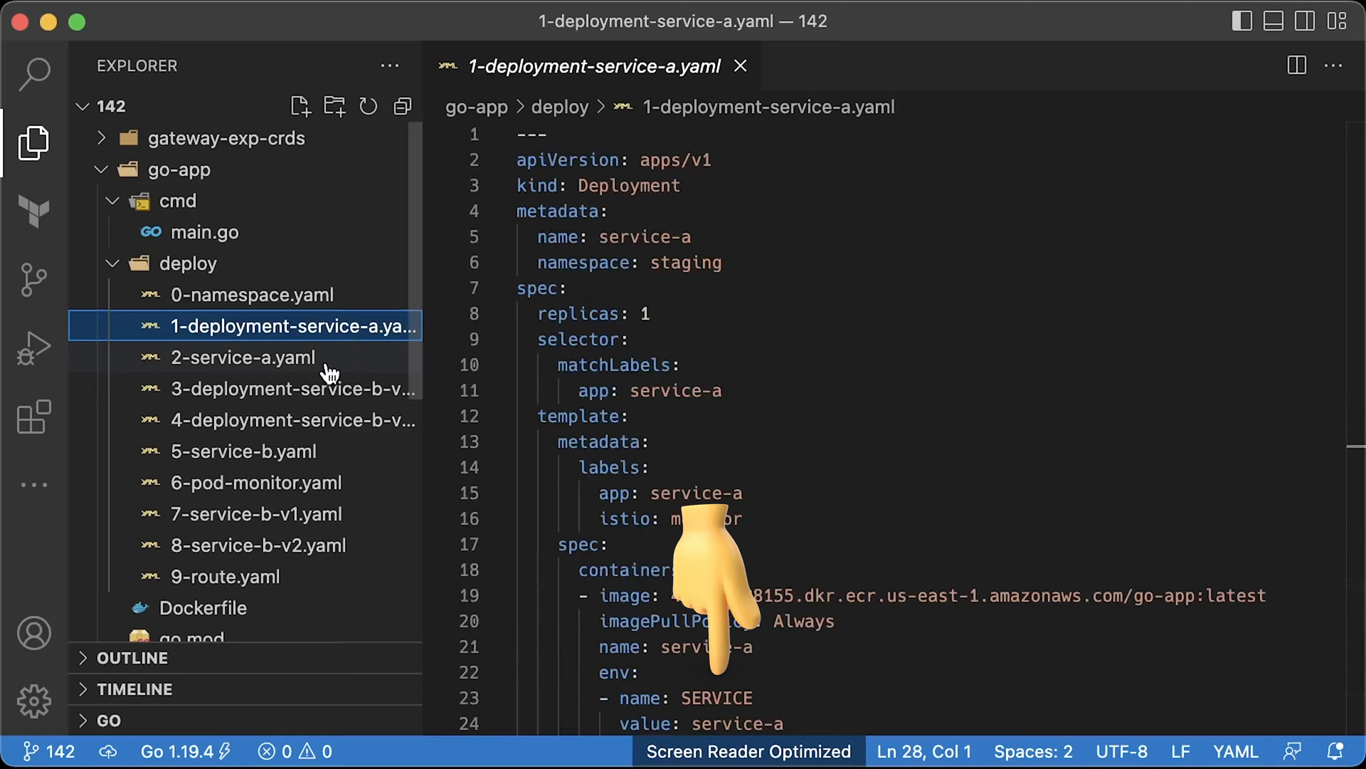
pyautogui.click(242, 358)
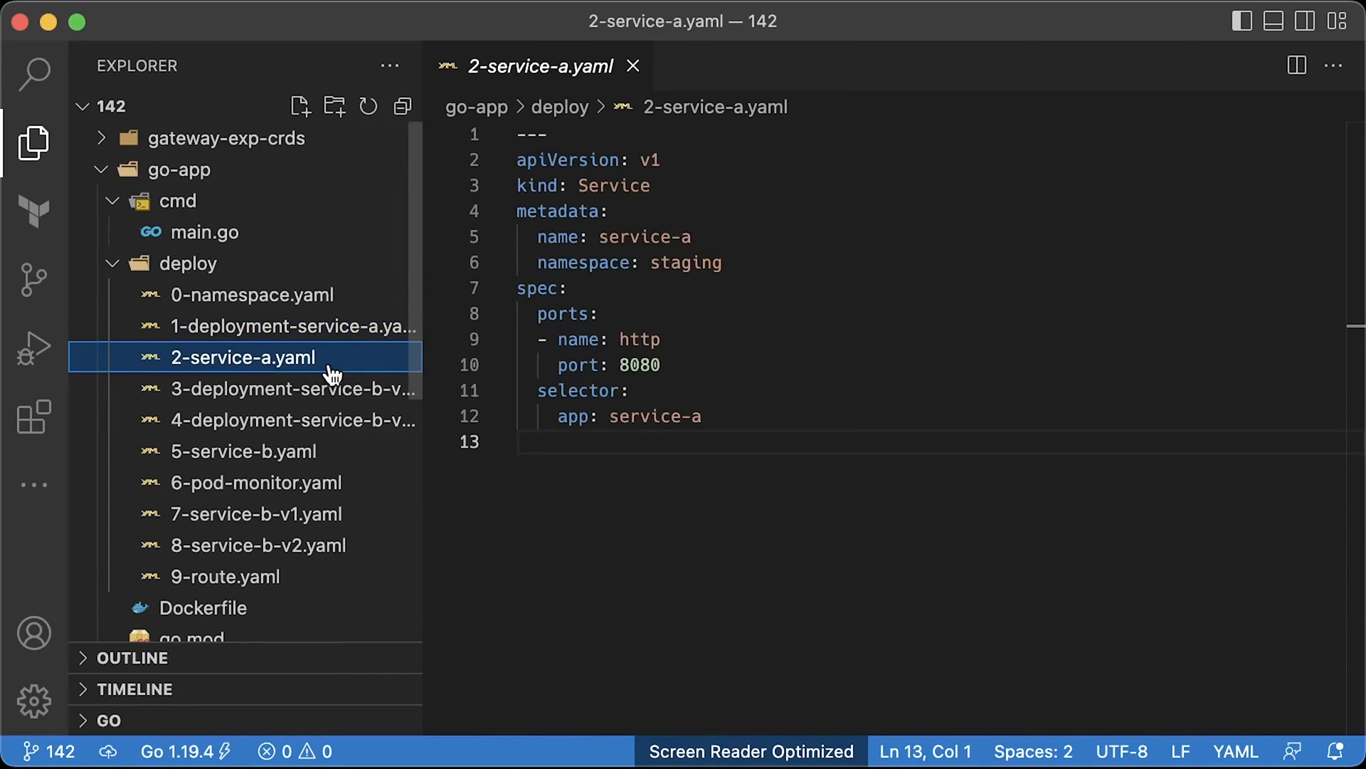
pyautogui.moveTo(324, 402)
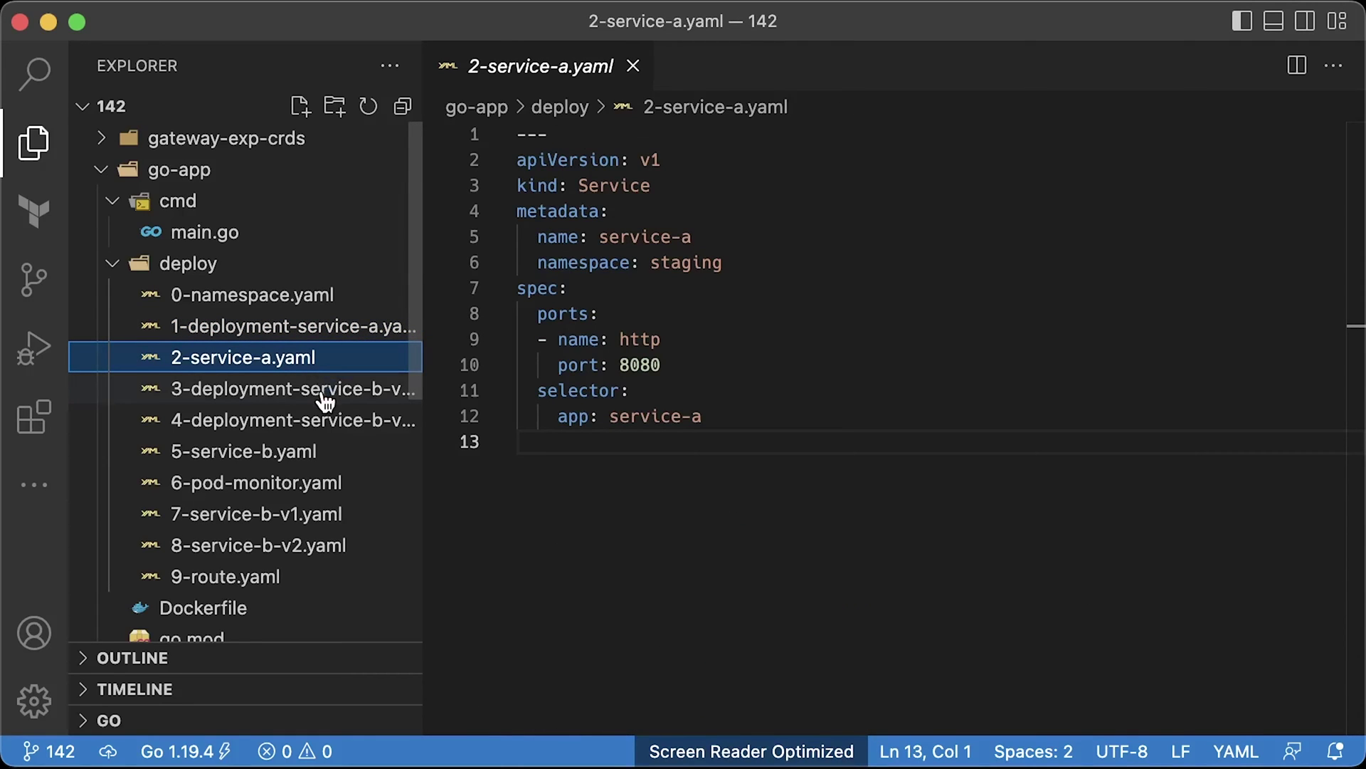
# Review the service-b v1 and v2 deployments and the service-b Service manifest on port 8080.
pyautogui.click(293, 389)
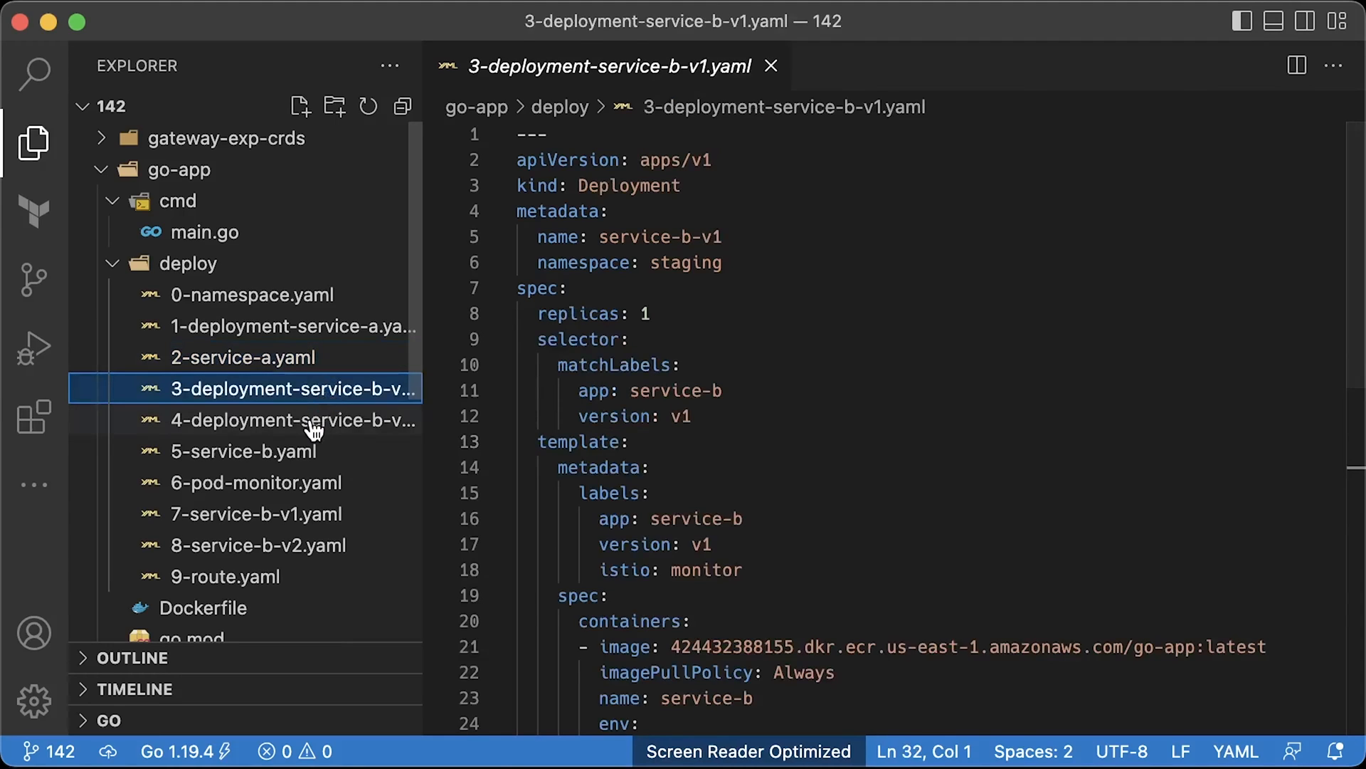
pyautogui.click(293, 420)
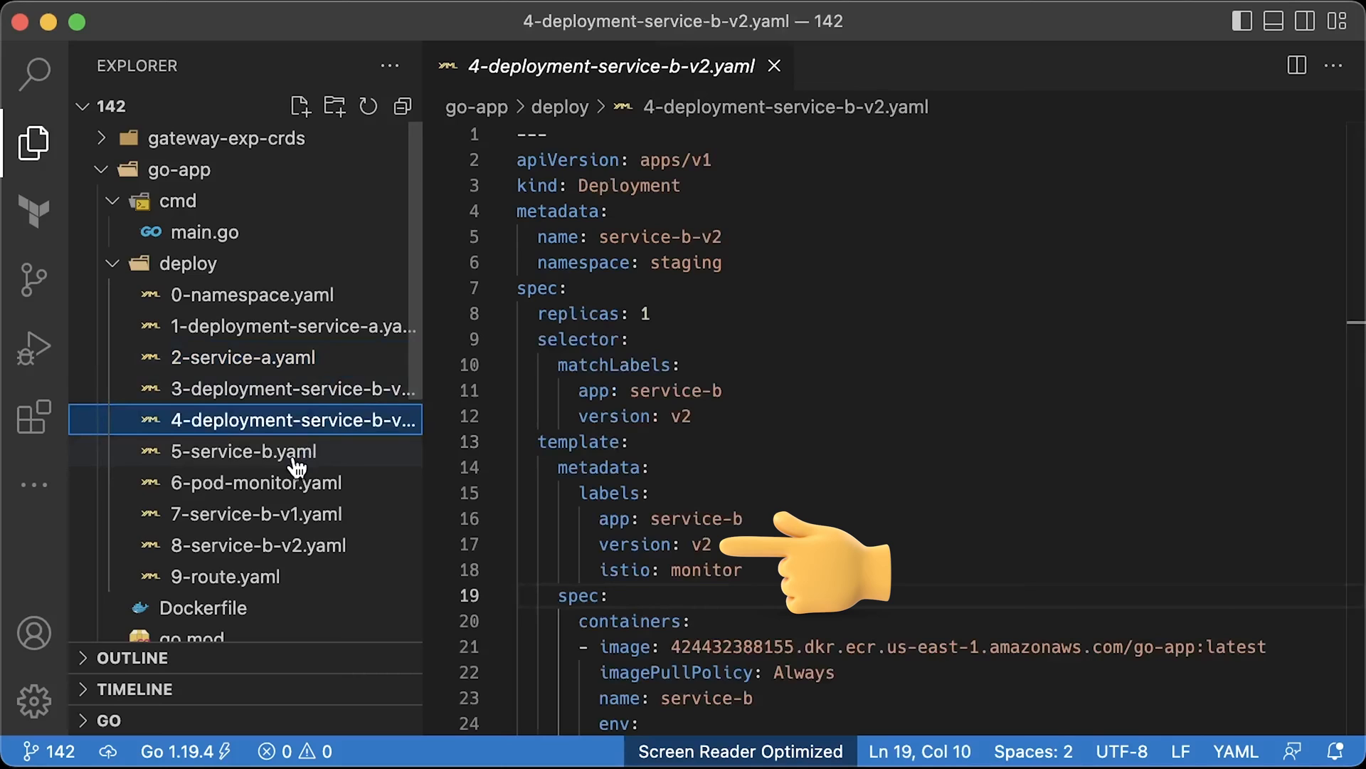
pyautogui.click(245, 451)
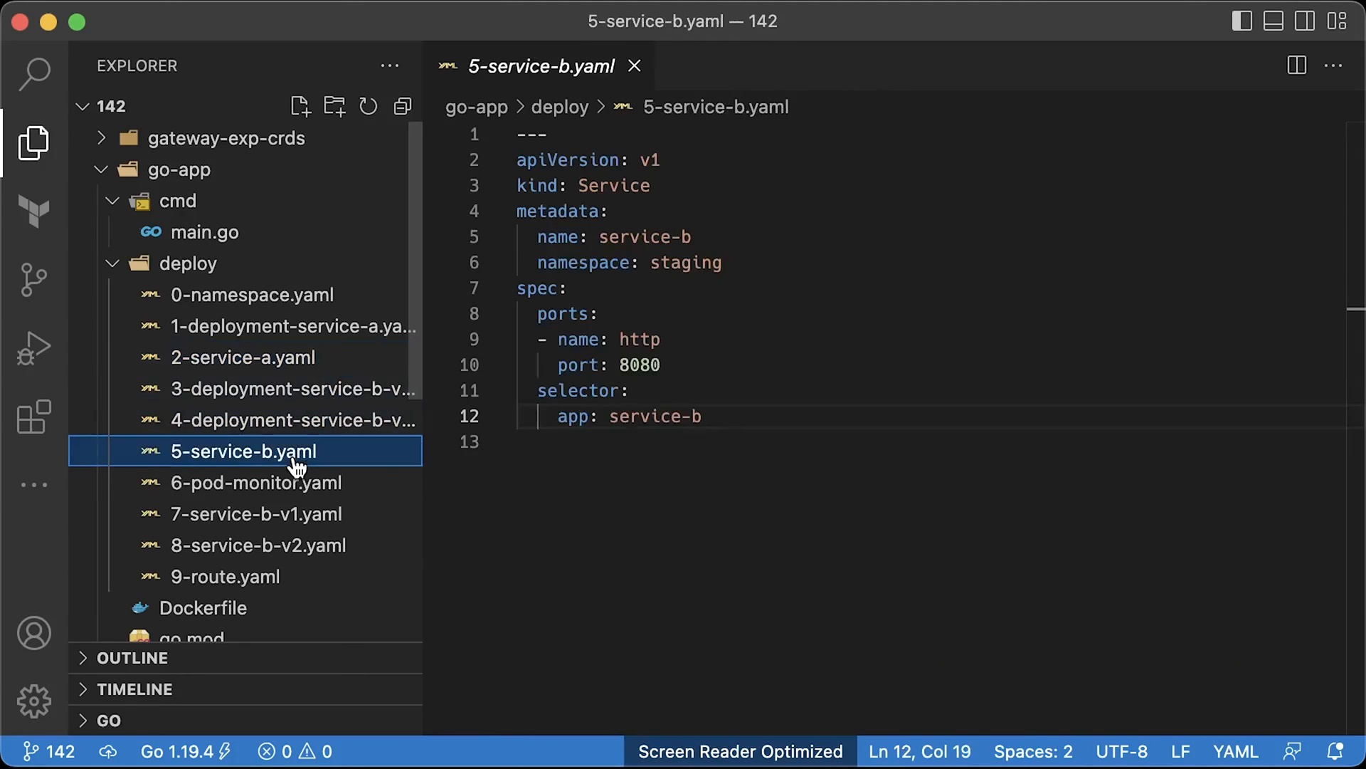
pyautogui.click(255, 483)
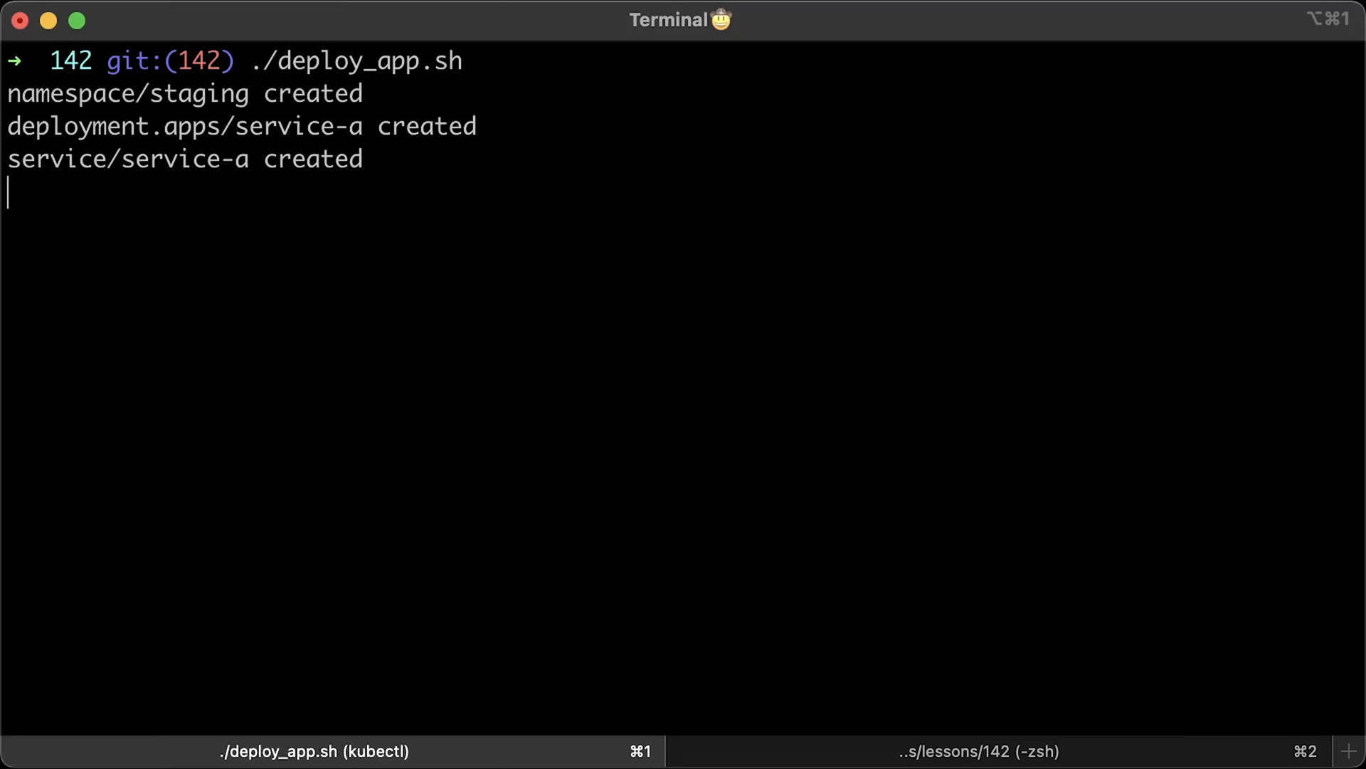
# List staging pods and services, then prepare a port-forward of svc/service-a on 8080.
pyautogui.write('kubectl get pods -n staging')
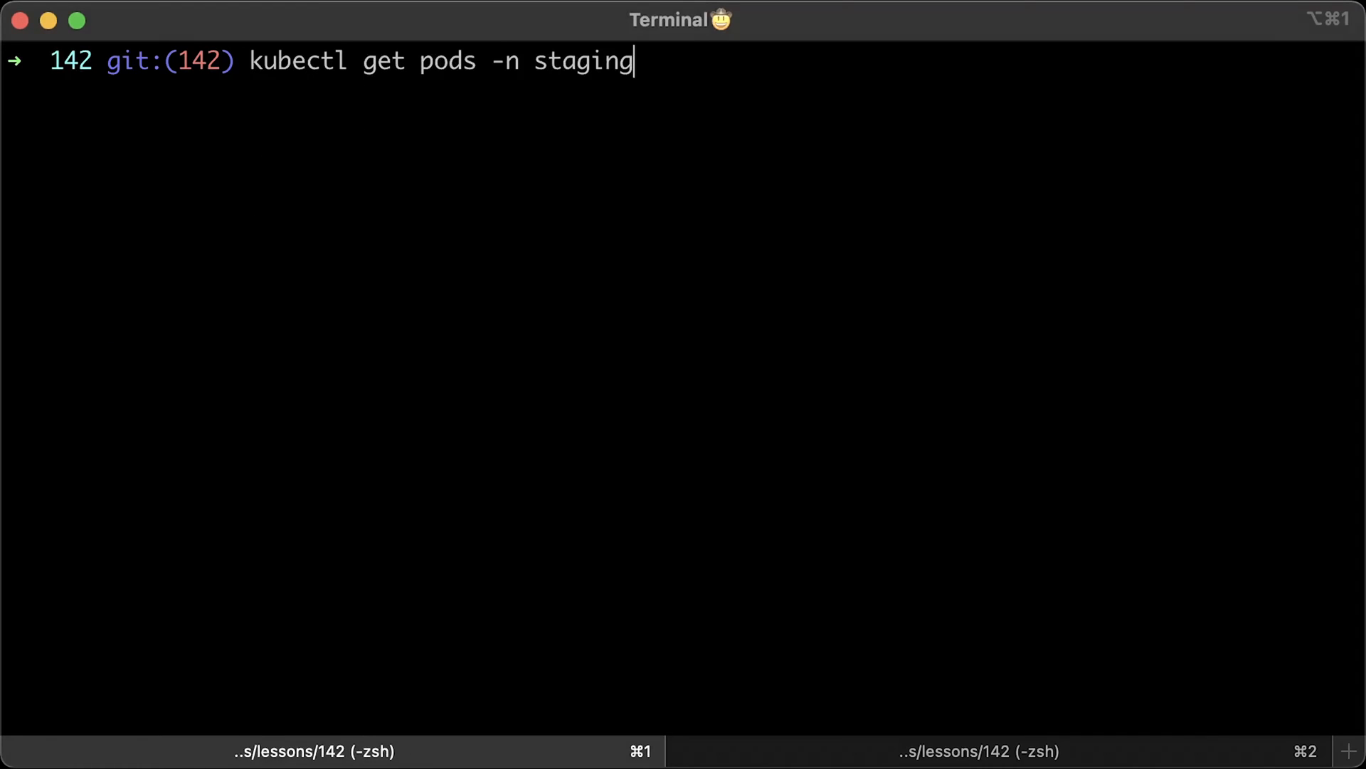
pyautogui.press('Return')
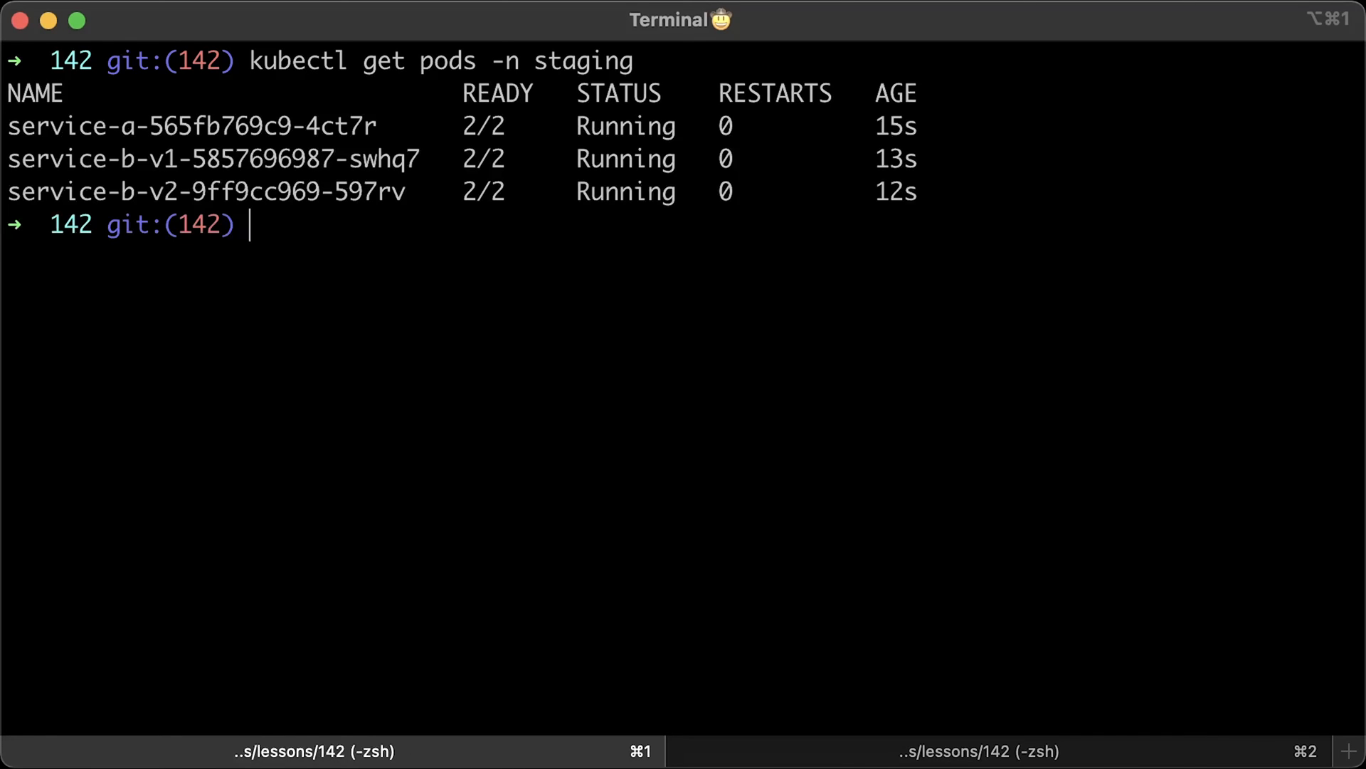
pyautogui.write('kubectl get svc -n staging')
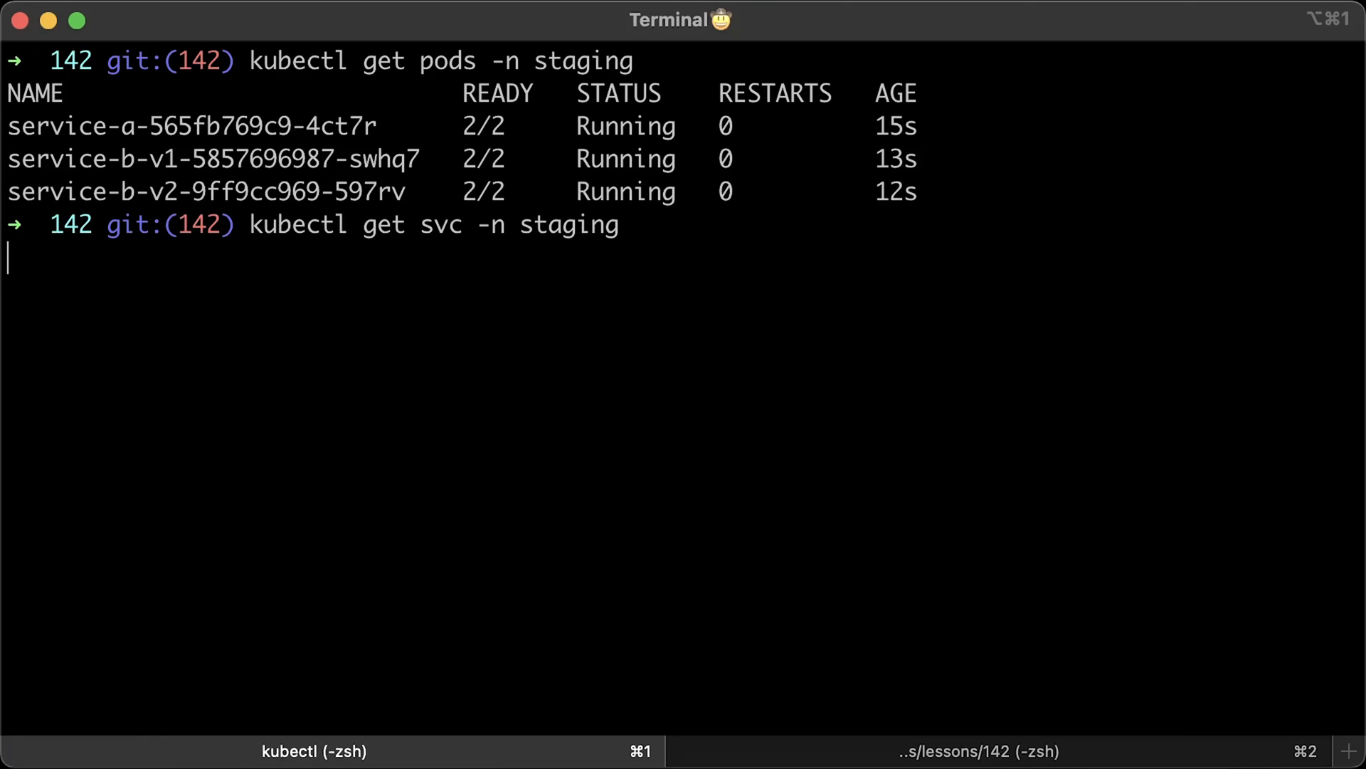
pyautogui.press('Enter')
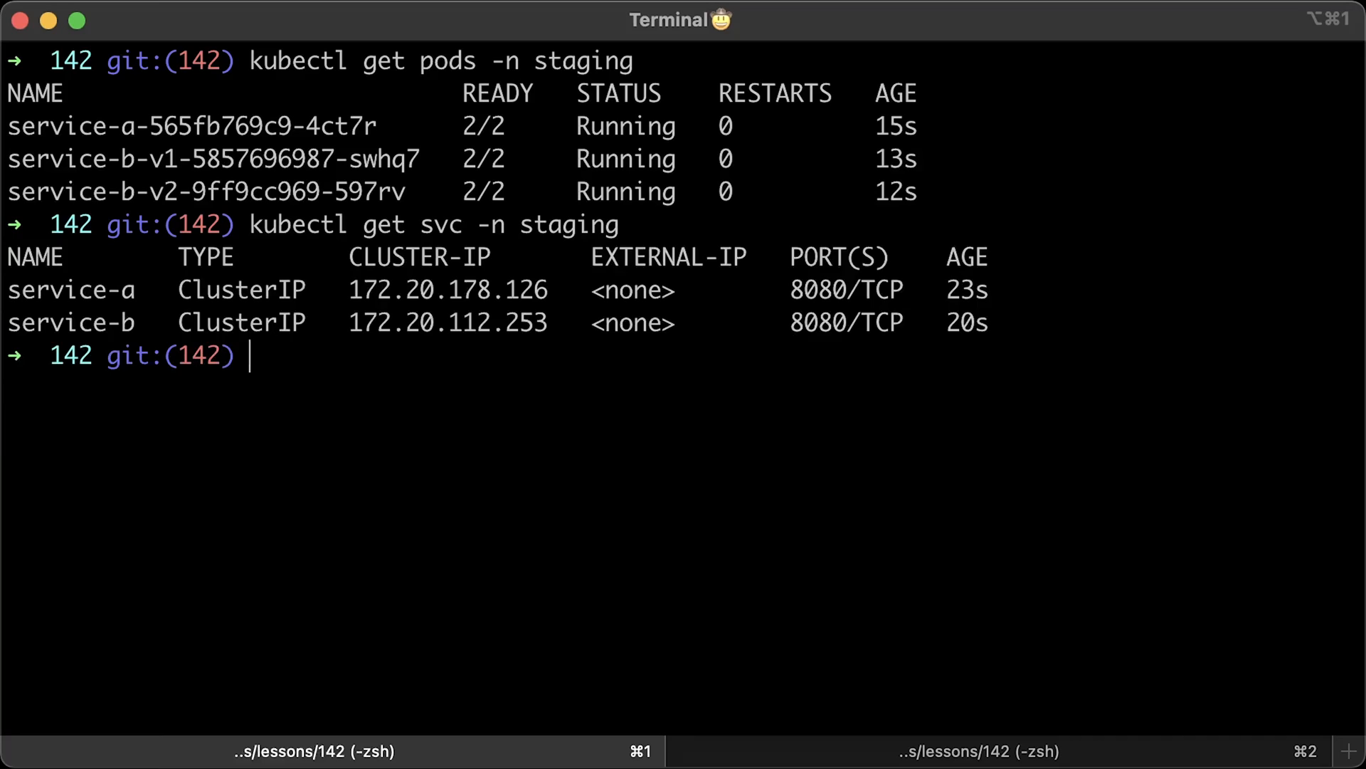
pyautogui.write('kubectl -n staging port-forward svc/service-a 8080')
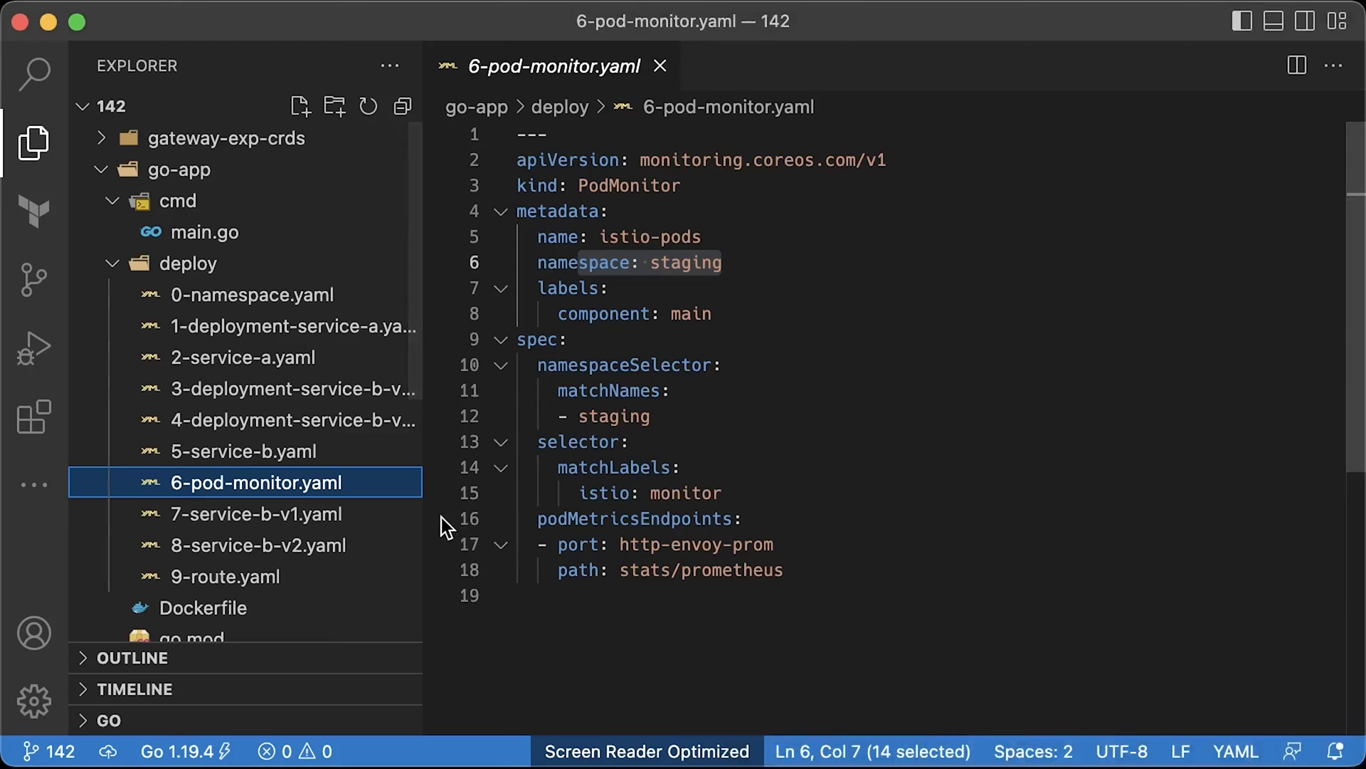
# Review the version-specific 7-service-b-v1.yaml and 8-service-b-v2.yaml Service manifests.
pyautogui.click(256, 514)
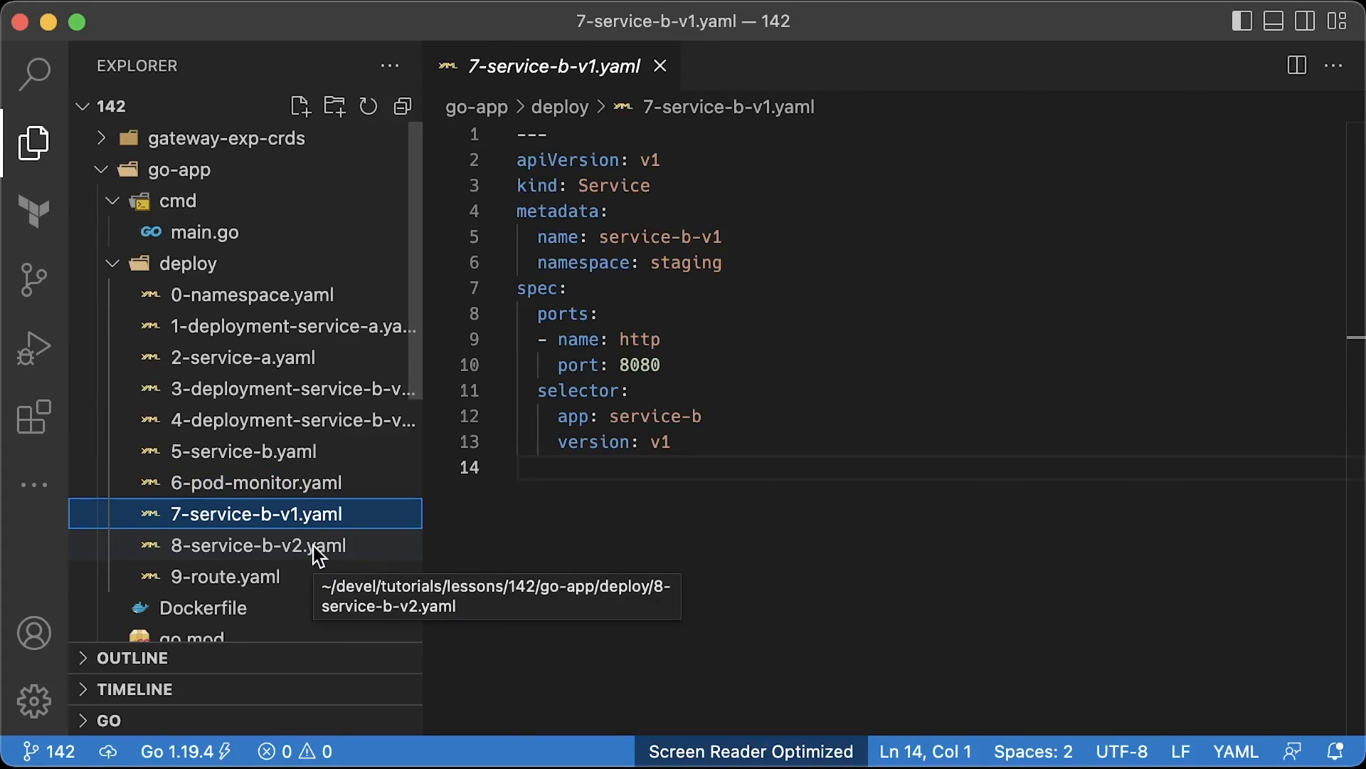
pyautogui.click(253, 545)
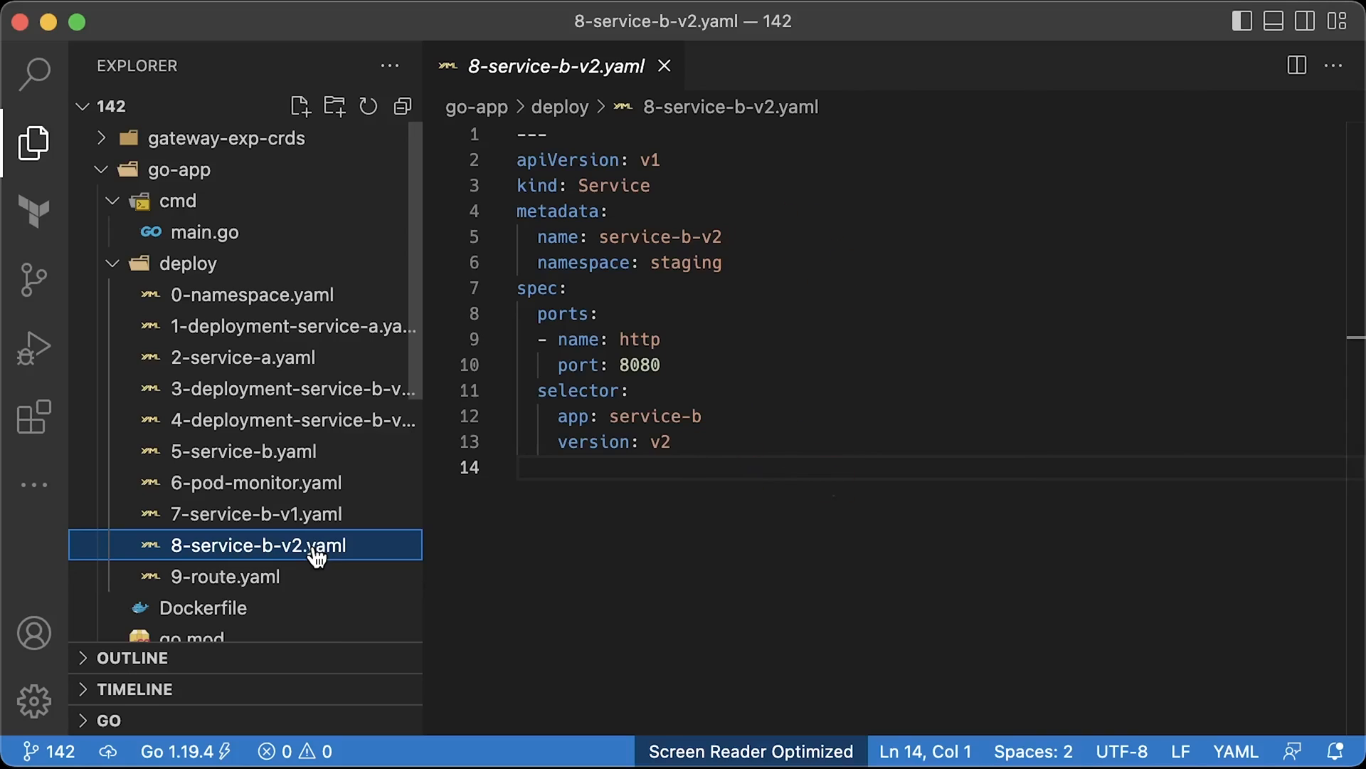
pyautogui.click(225, 576)
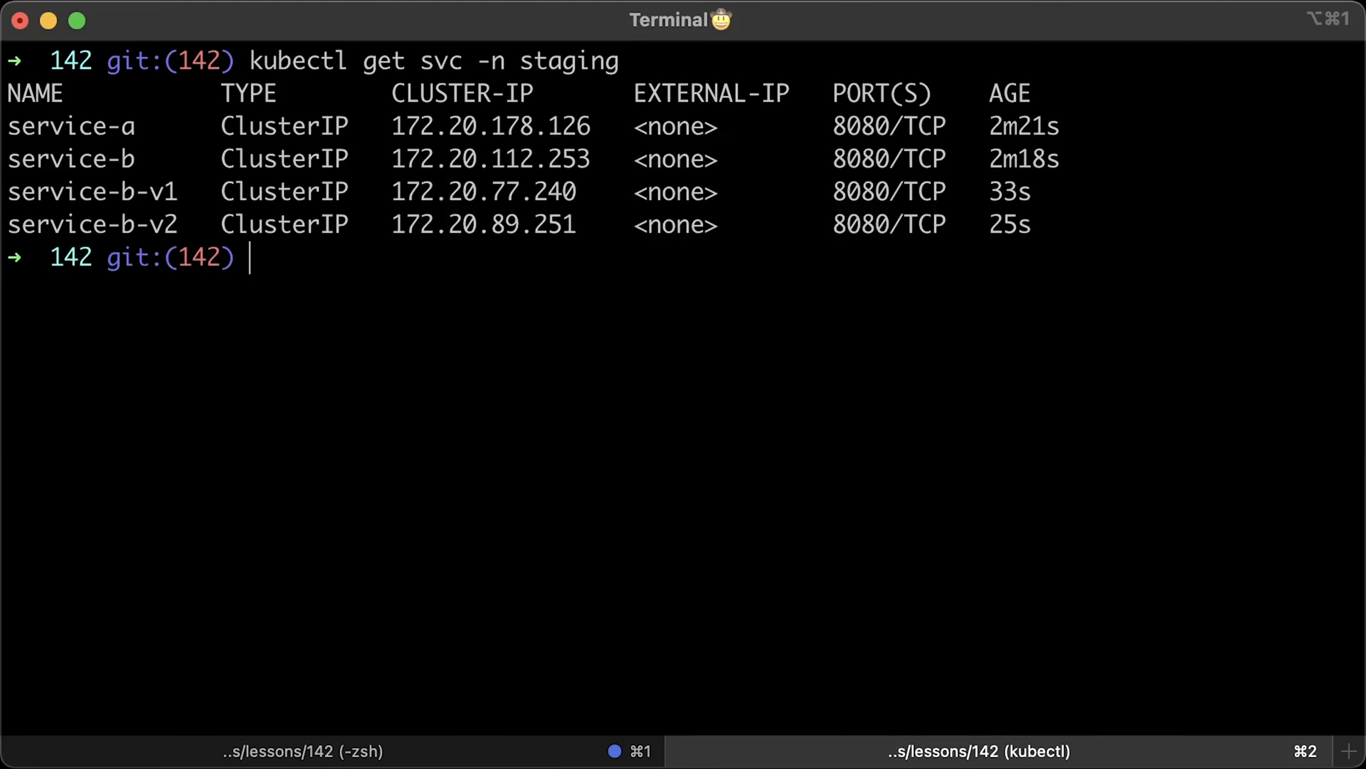
# List staging endpoints, curl localhost:8080/api/devices and start the hey load test.
pyautogui.write('kubectl get endpoints -n staging')
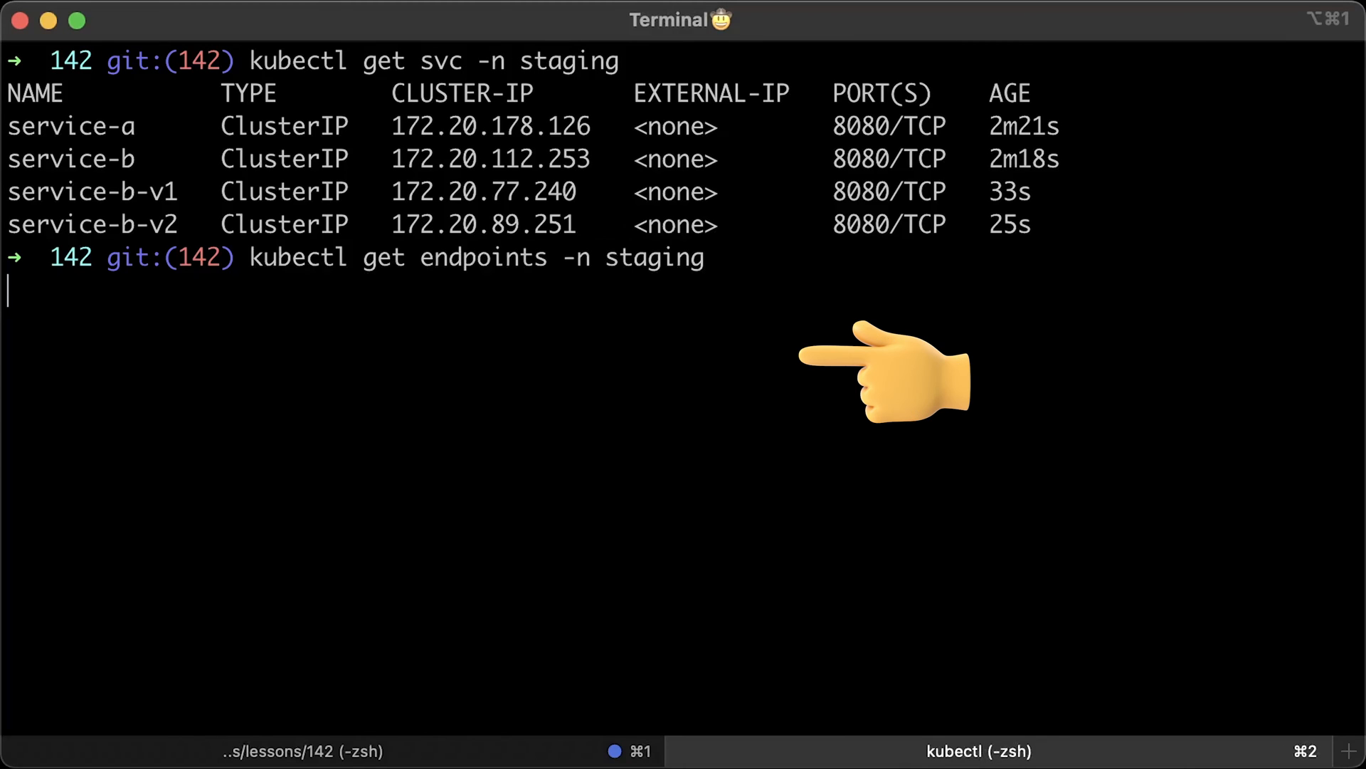
pyautogui.press('Enter')
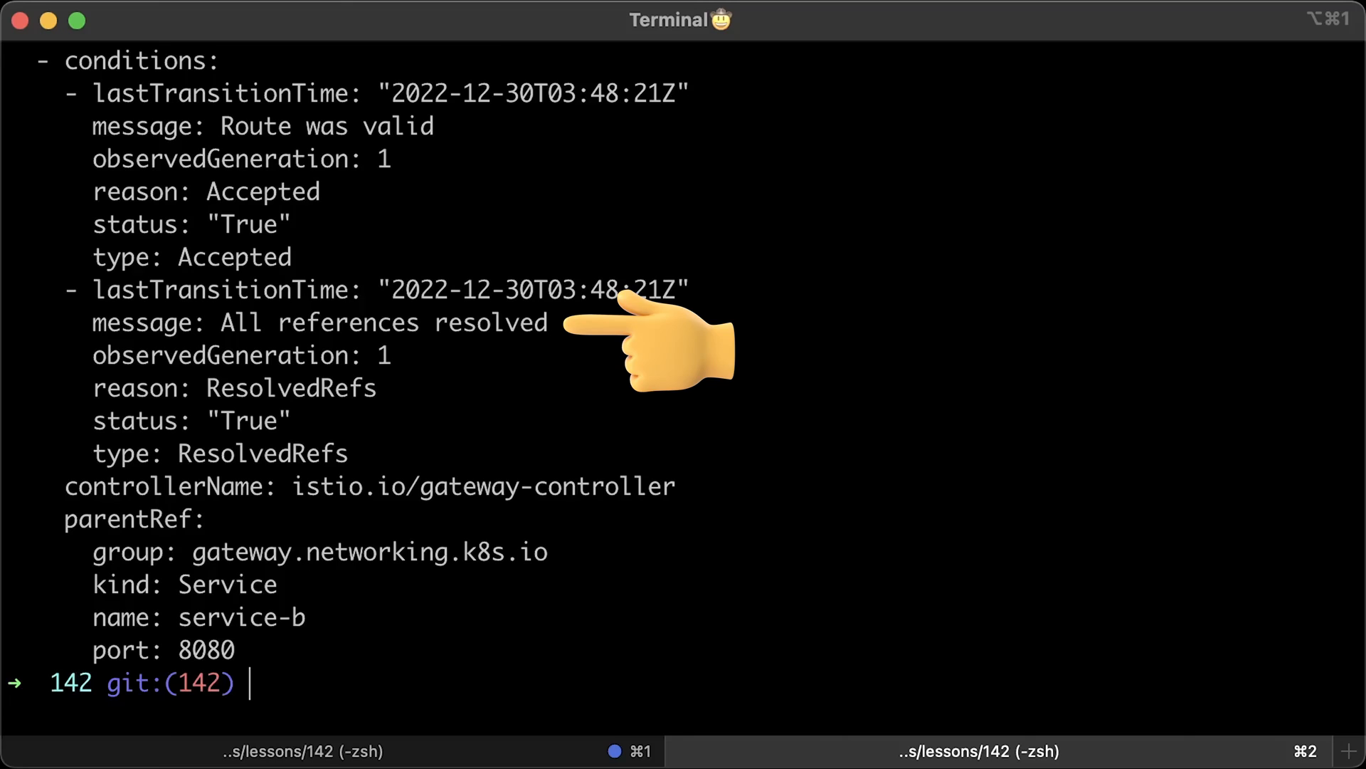
pyautogui.write('curl localhost:8080/api/devices')
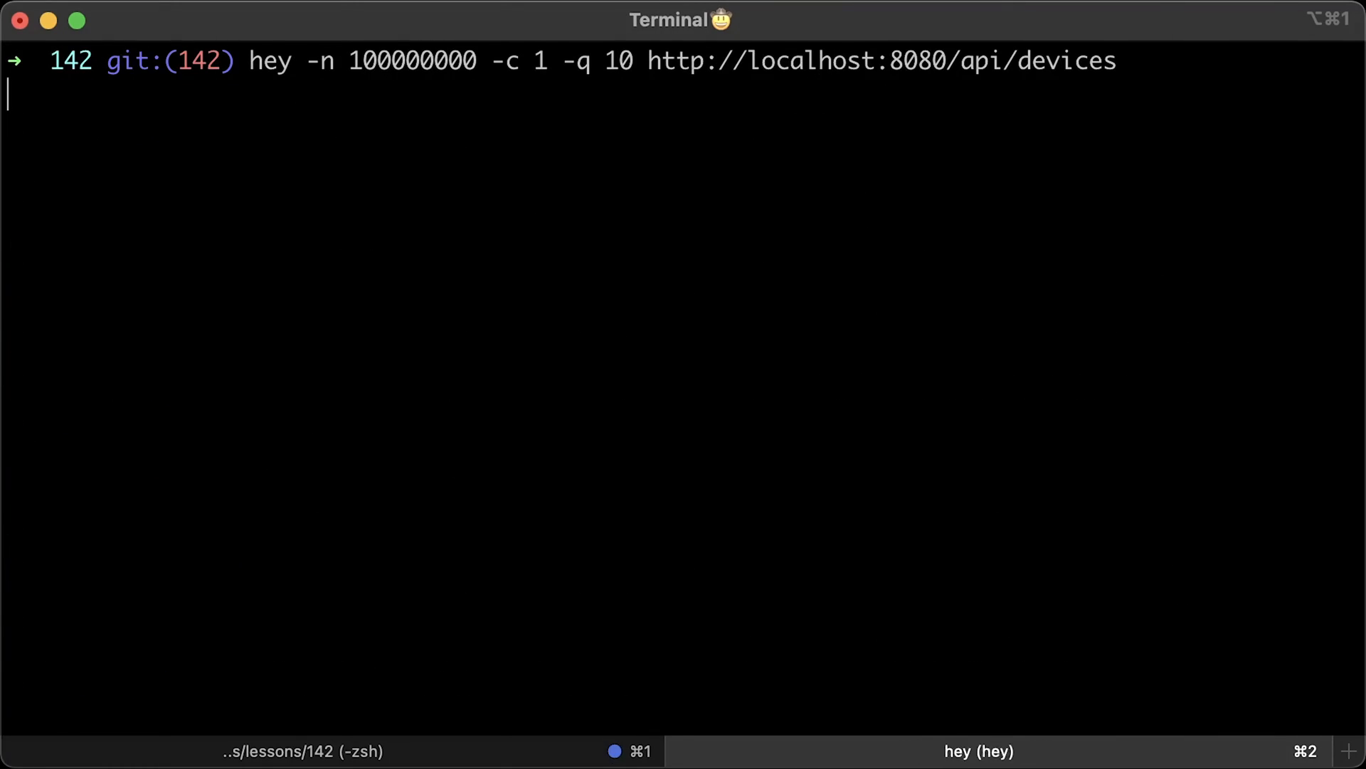
pyautogui.press('Return')
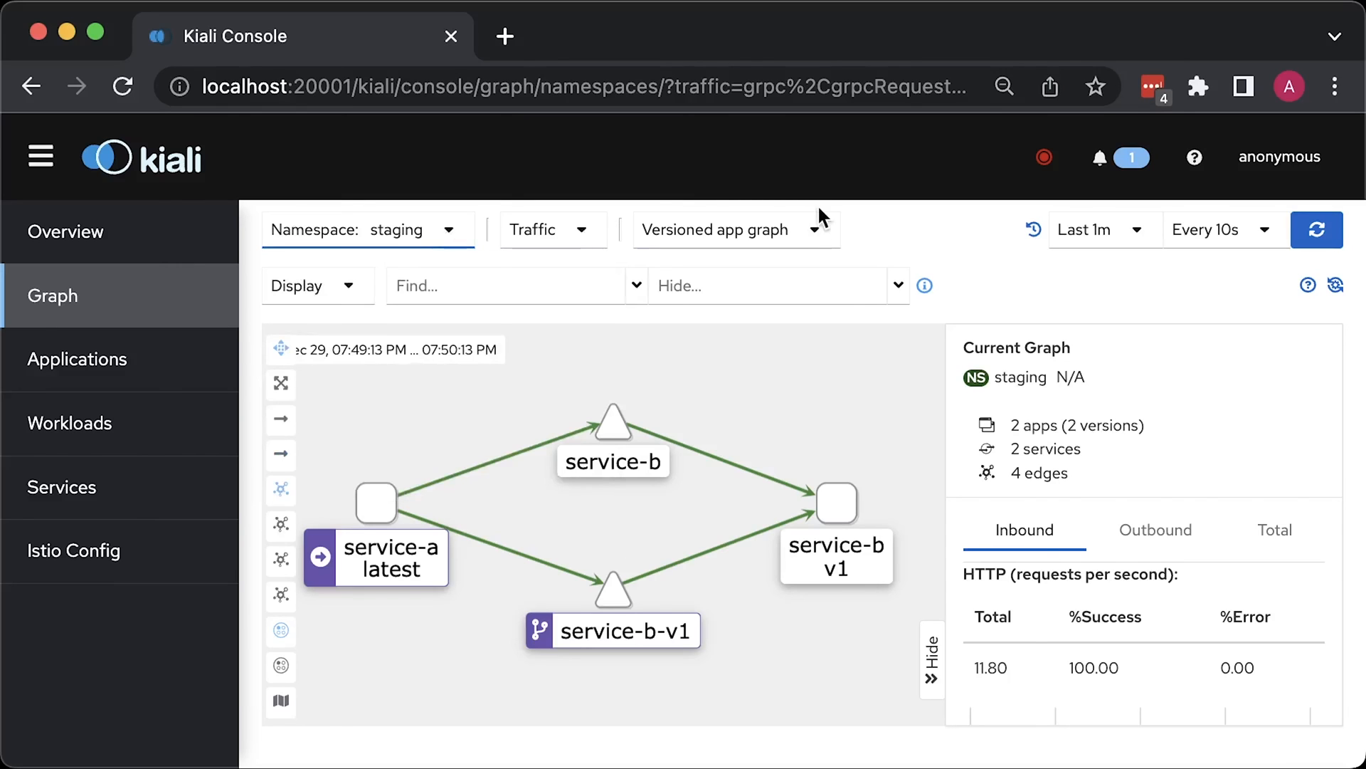
pyautogui.moveTo(837, 504)
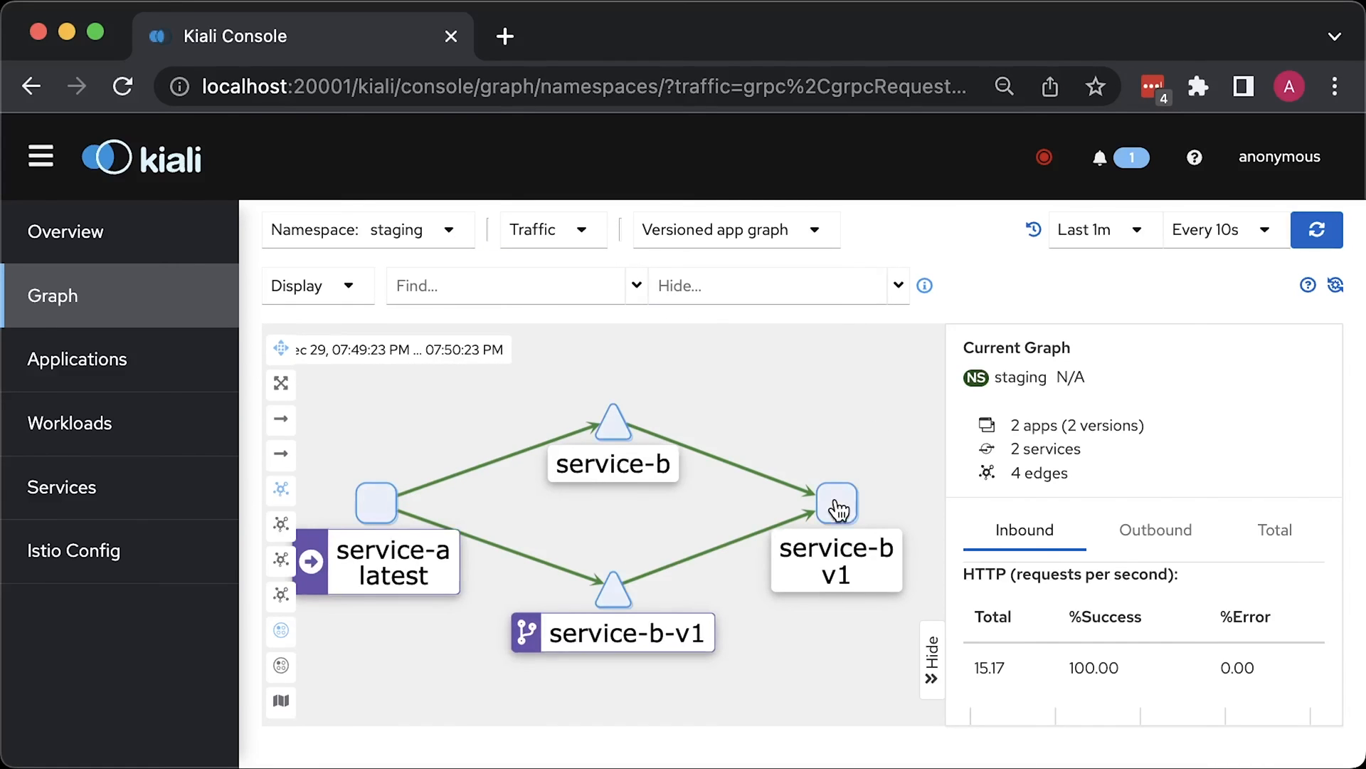
# Inspect service-b v1's side panel showing 100% successful inbound requests.
pyautogui.click(837, 504)
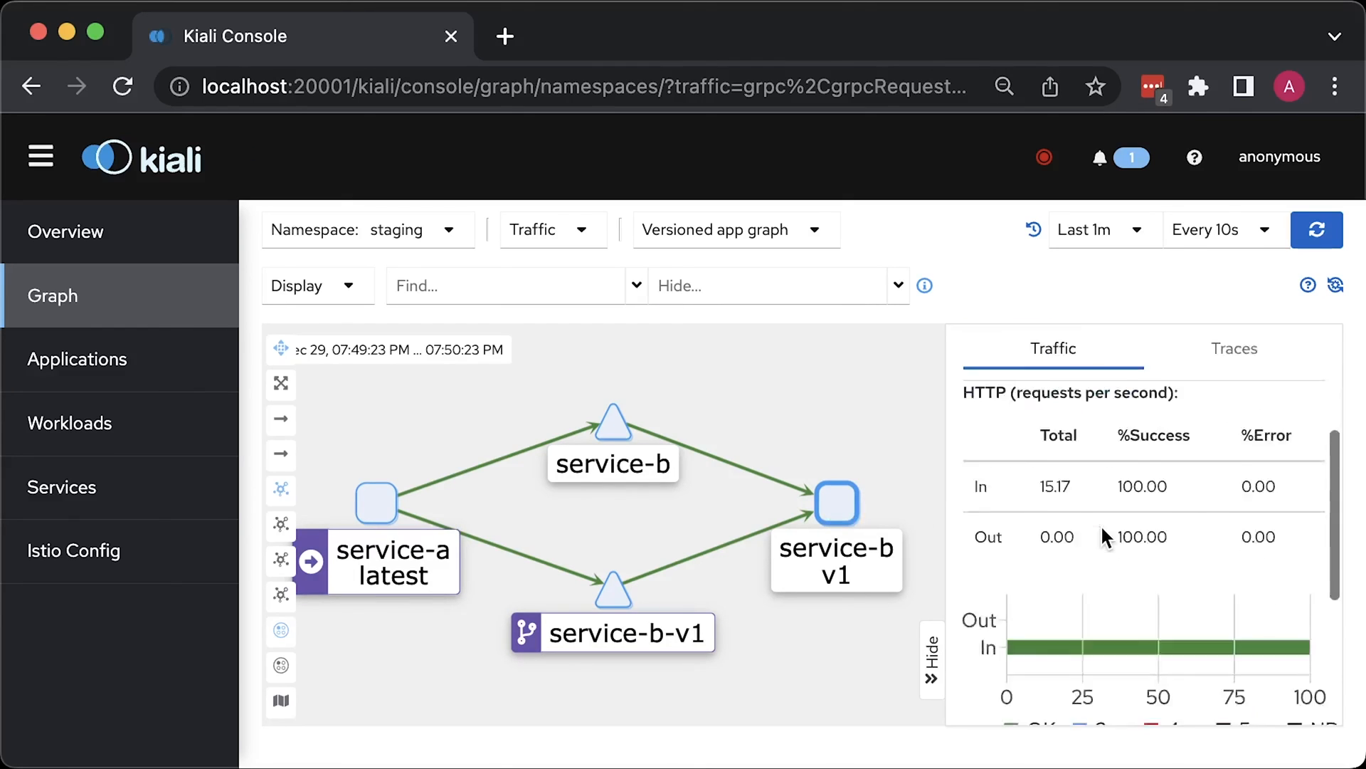
pyautogui.scroll(-3)
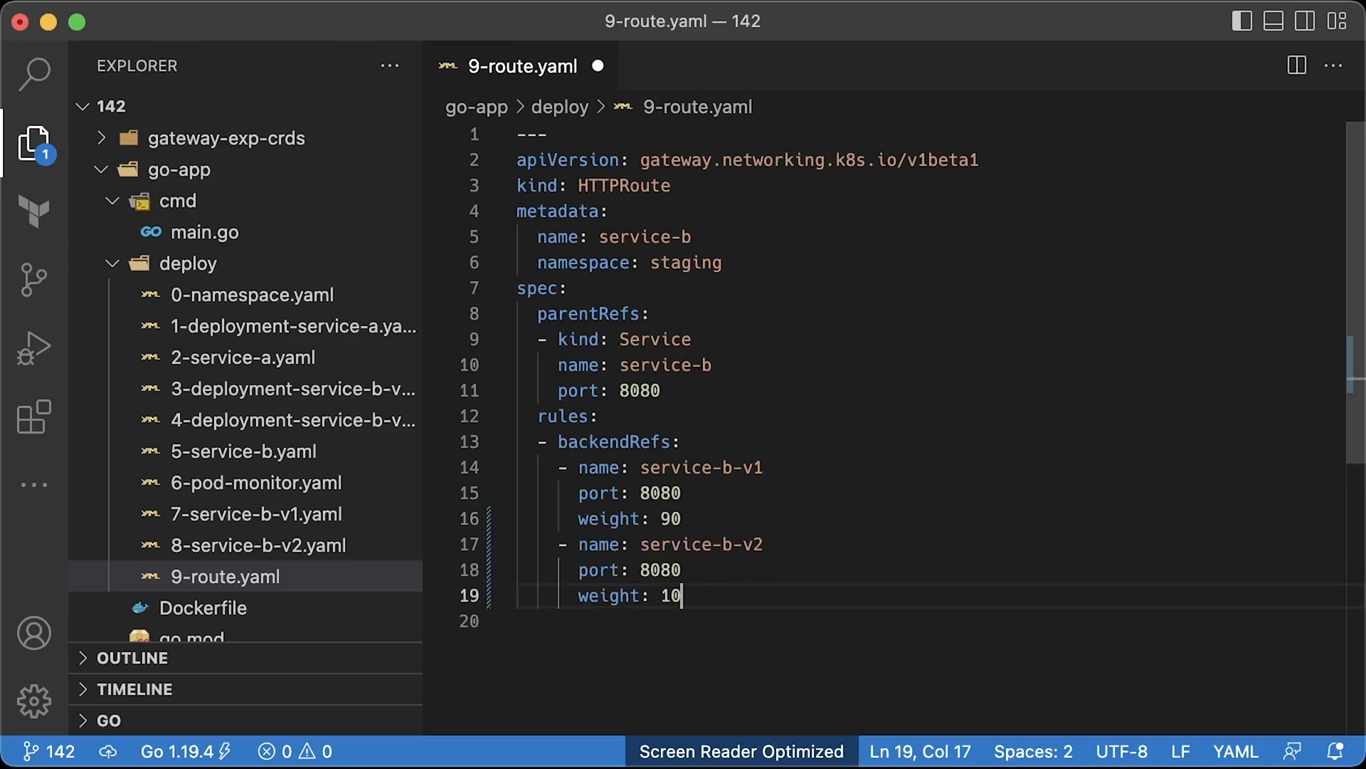
# Save 9-route.yaml with backendRefs weights 90 for service-b-v1 and 10 for service-b-v2.
pyautogui.press('Cmd+S')
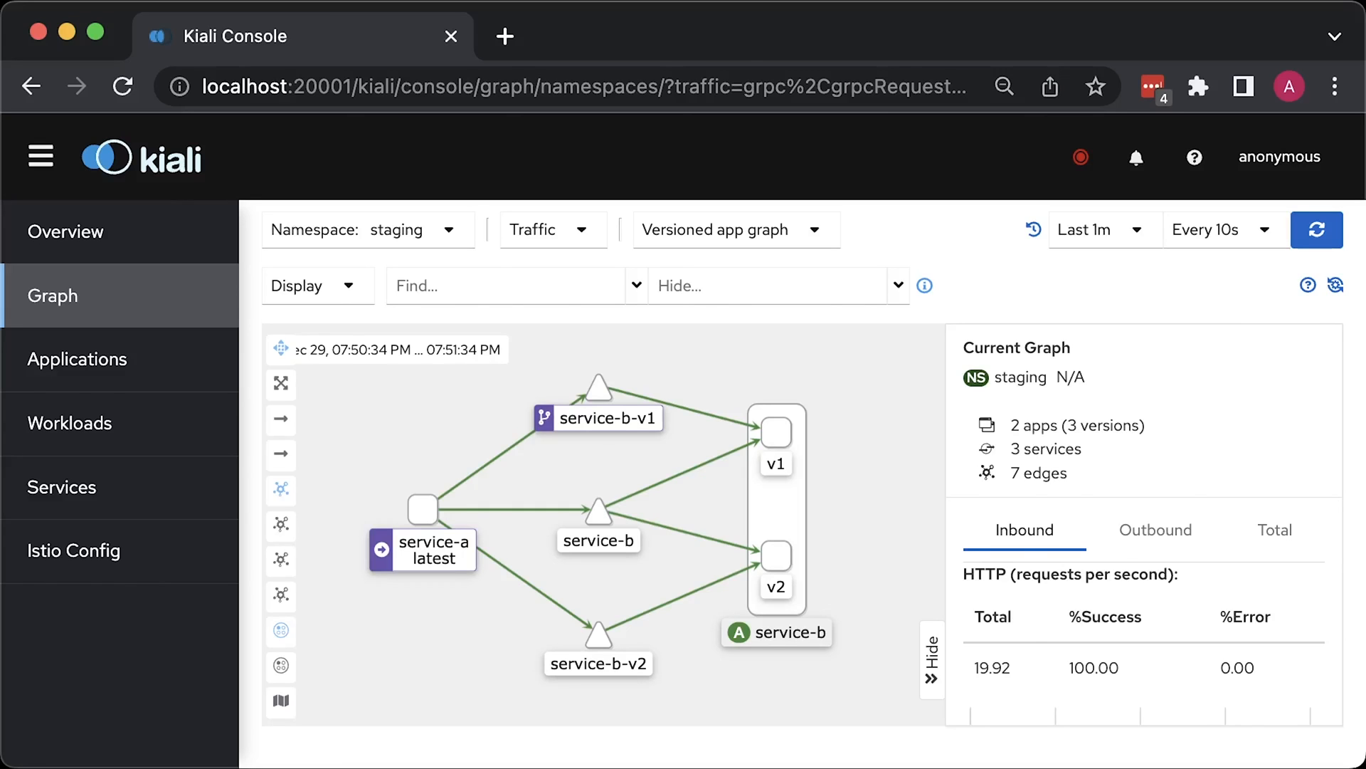
pyautogui.moveTo(776, 437)
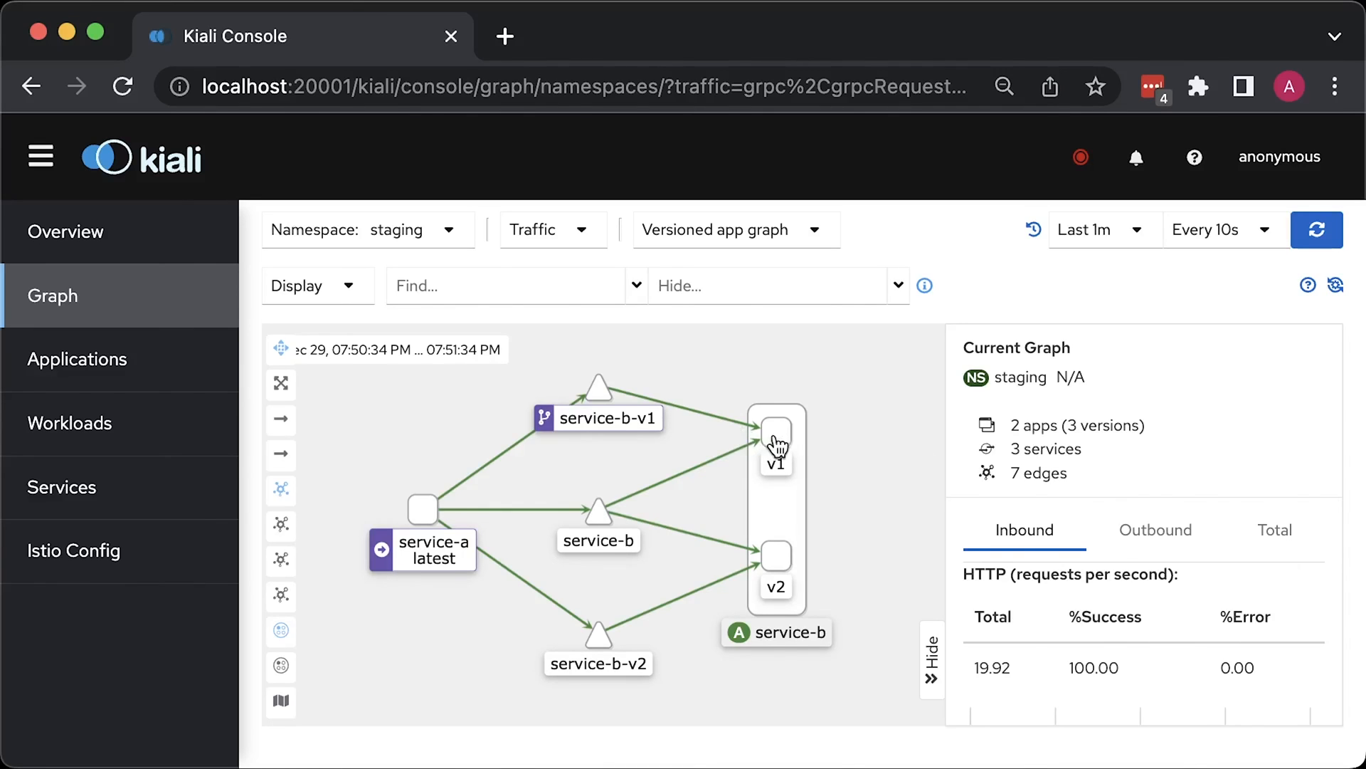
# Show traffic details for the service-b v1 node, then the v2 node's inbound request chart.
pyautogui.click(775, 432)
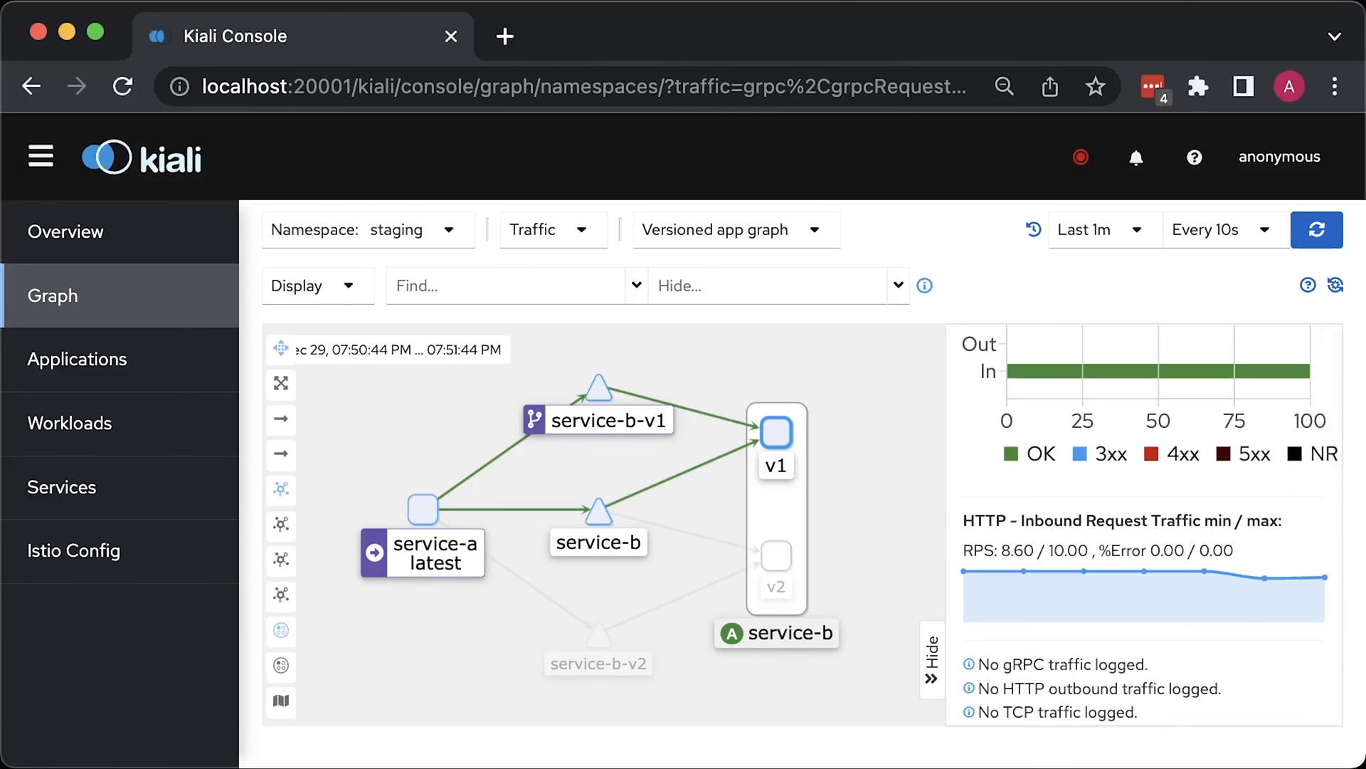
pyautogui.moveTo(1307, 592)
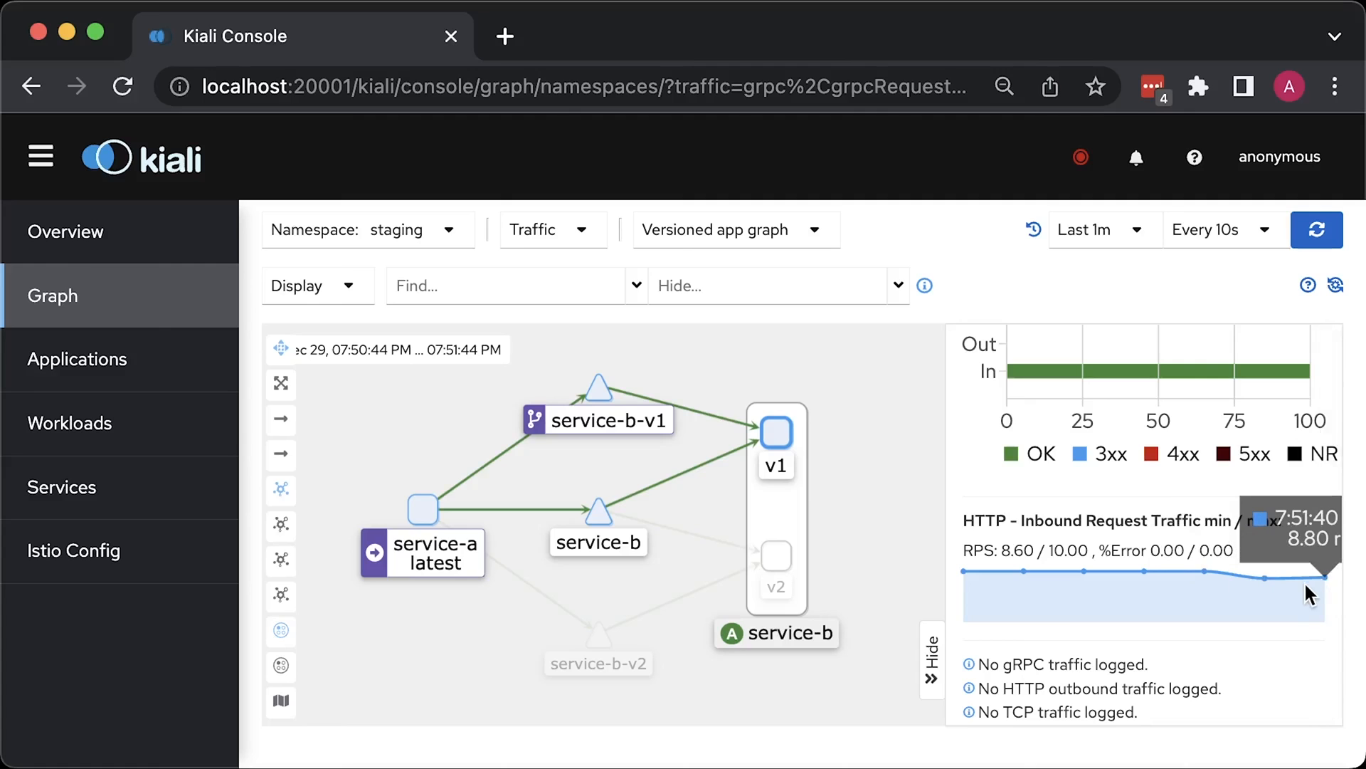
pyautogui.moveTo(786, 563)
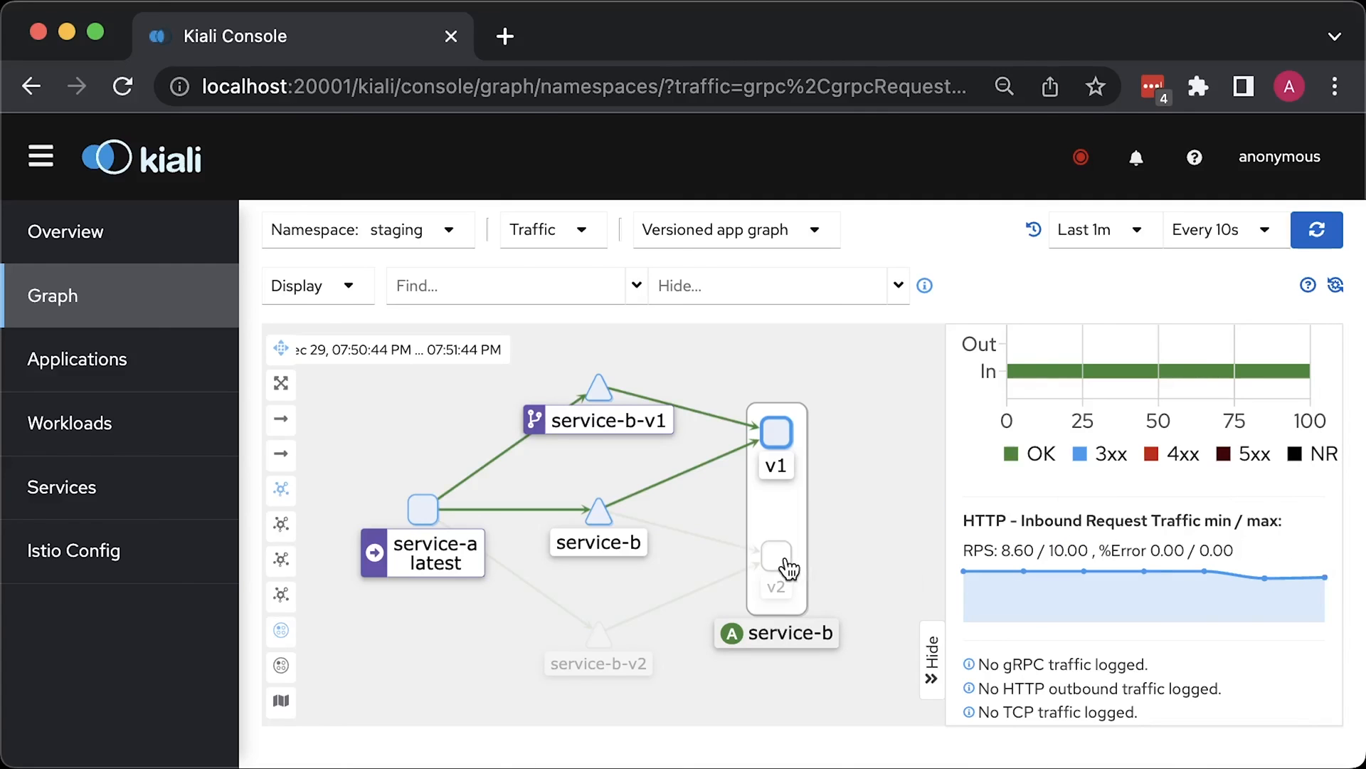
pyautogui.click(777, 557)
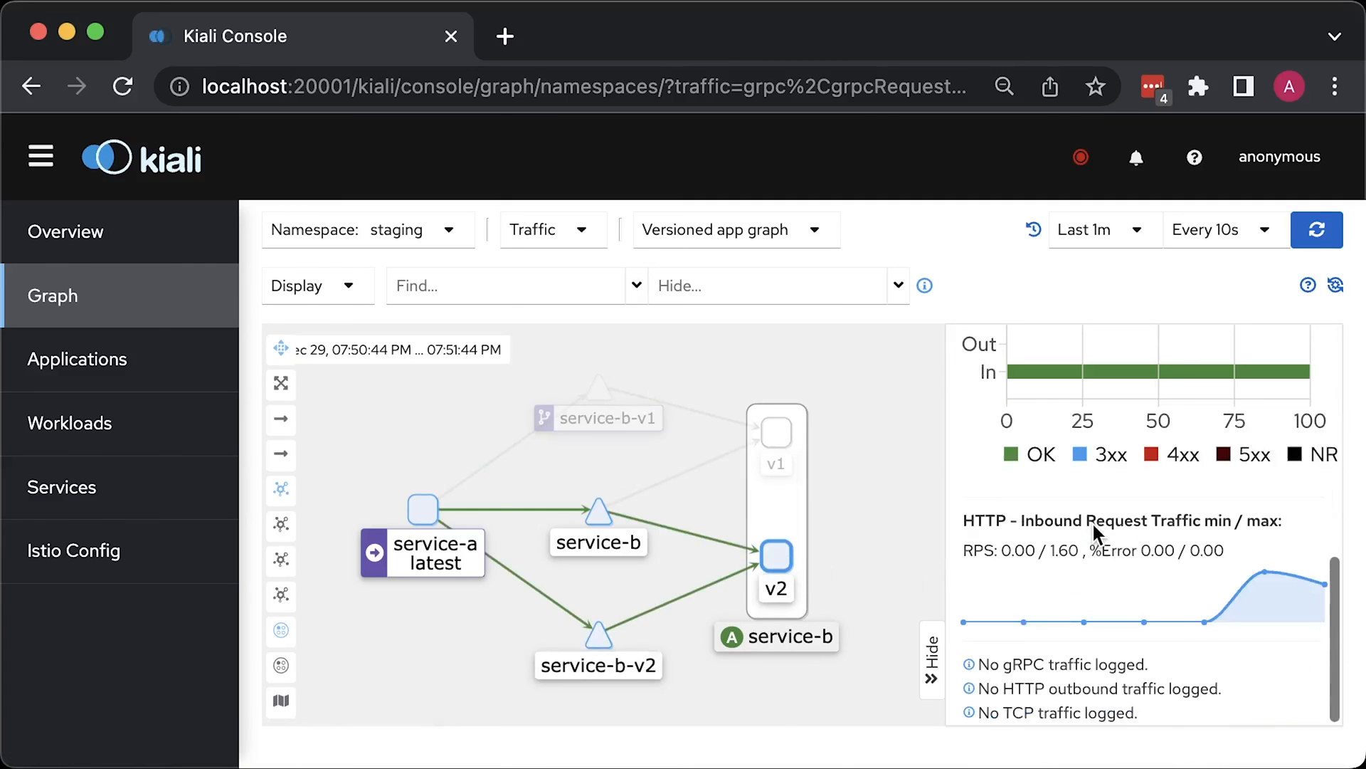
pyautogui.moveTo(1321, 592)
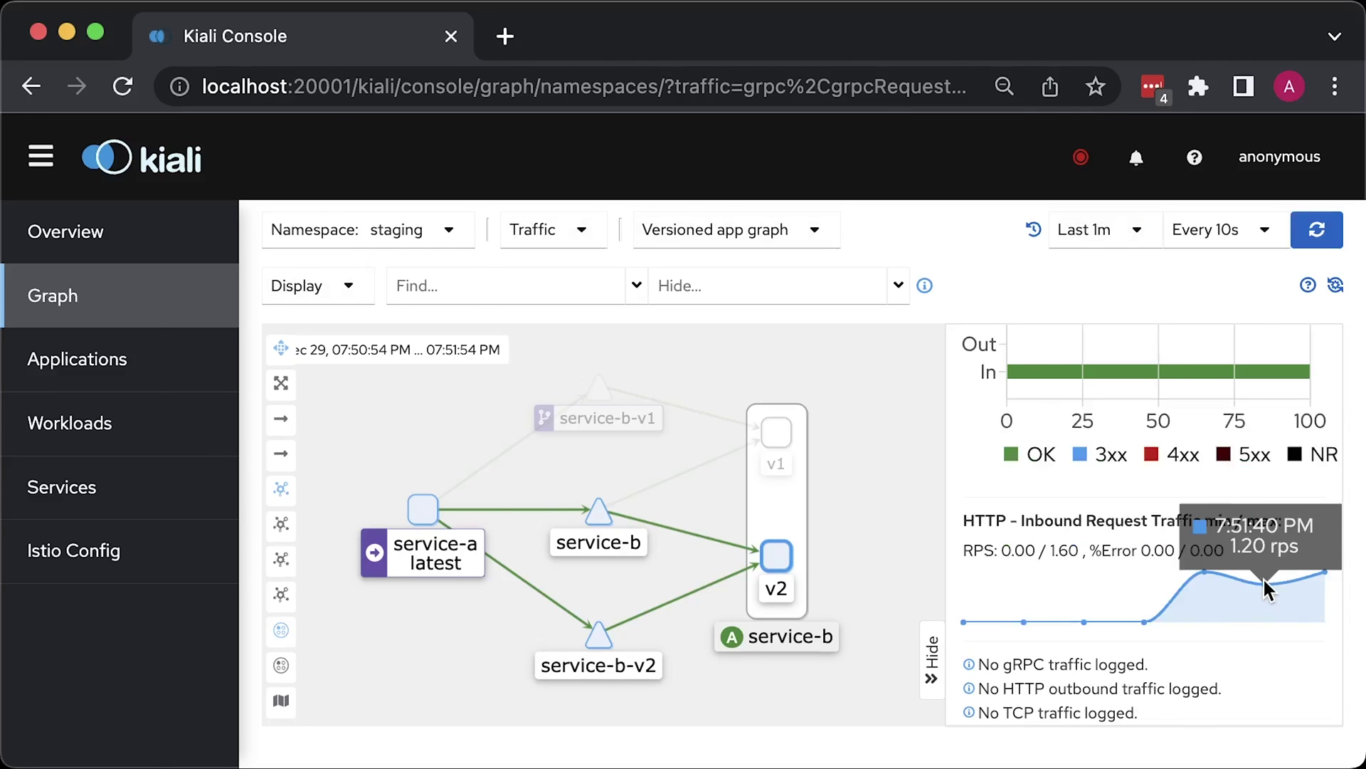
pyautogui.moveTo(1212, 601)
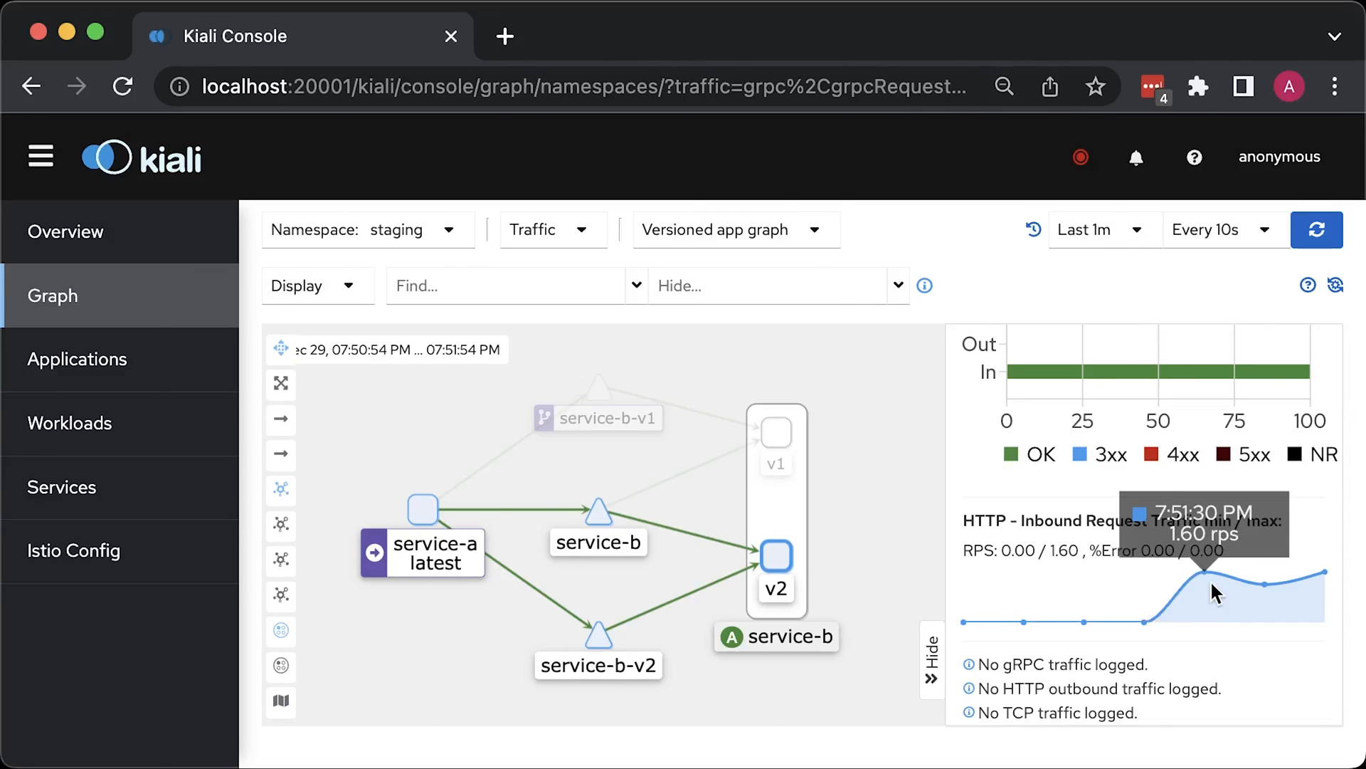
pyautogui.moveTo(1151, 611)
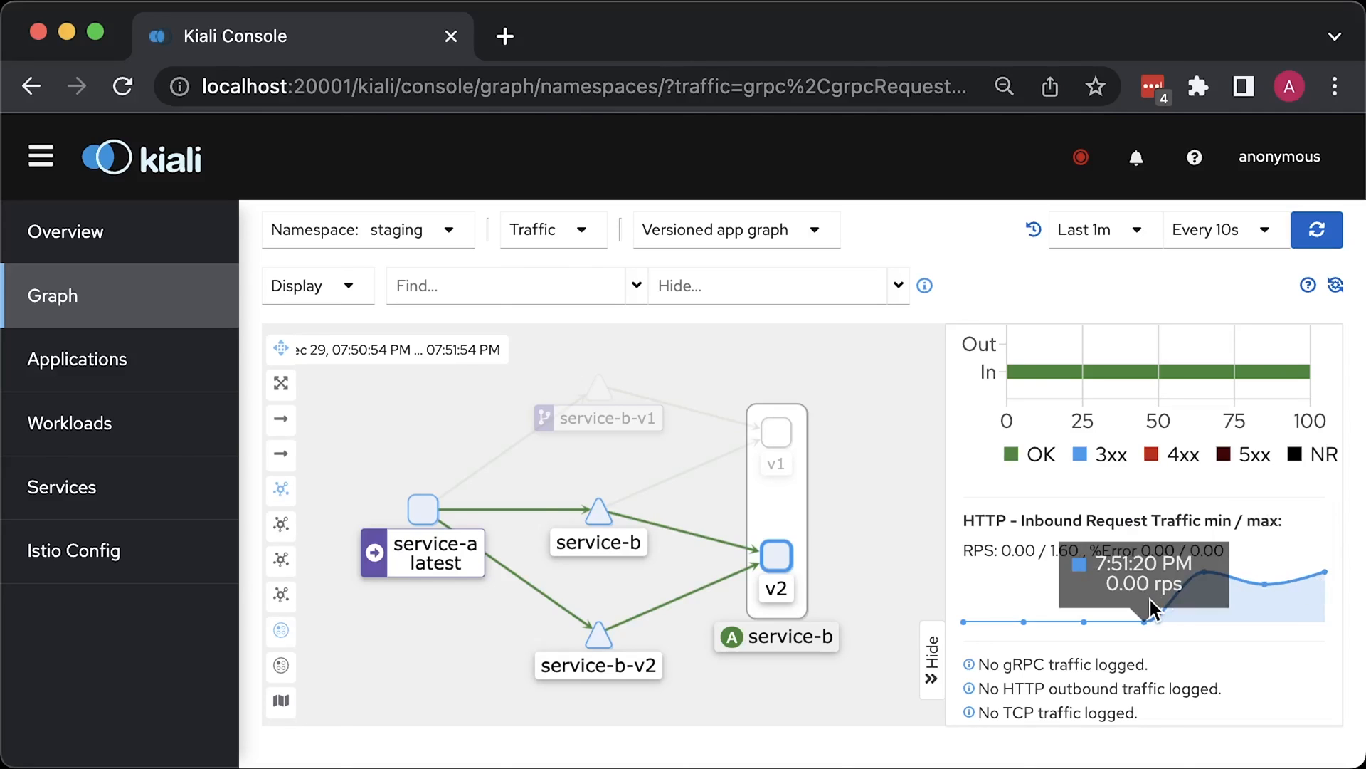